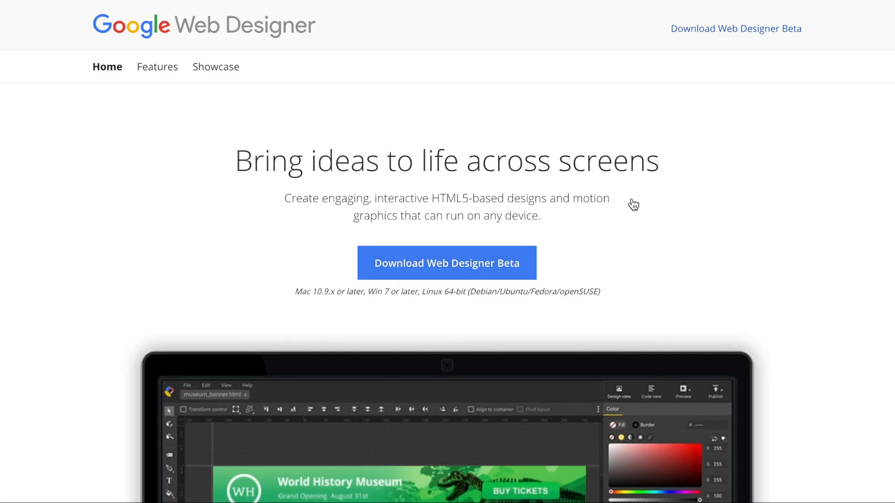
mouse_move(636, 218)
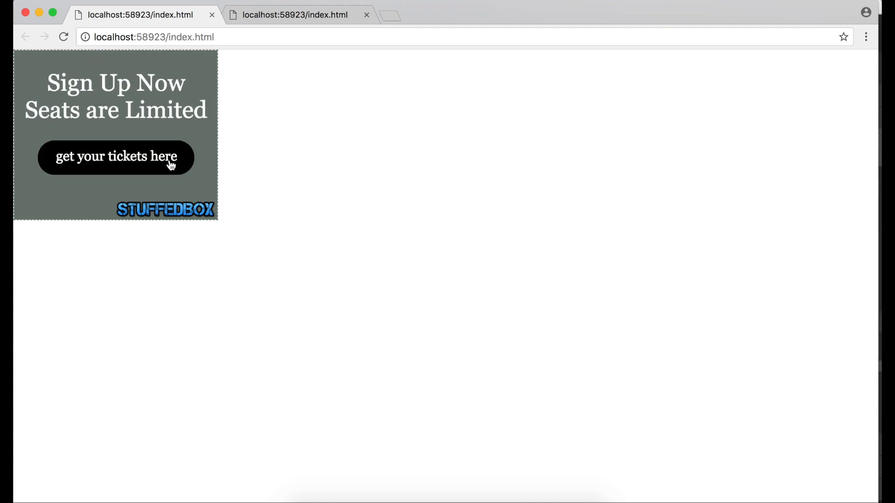
mouse_move(259, 229)
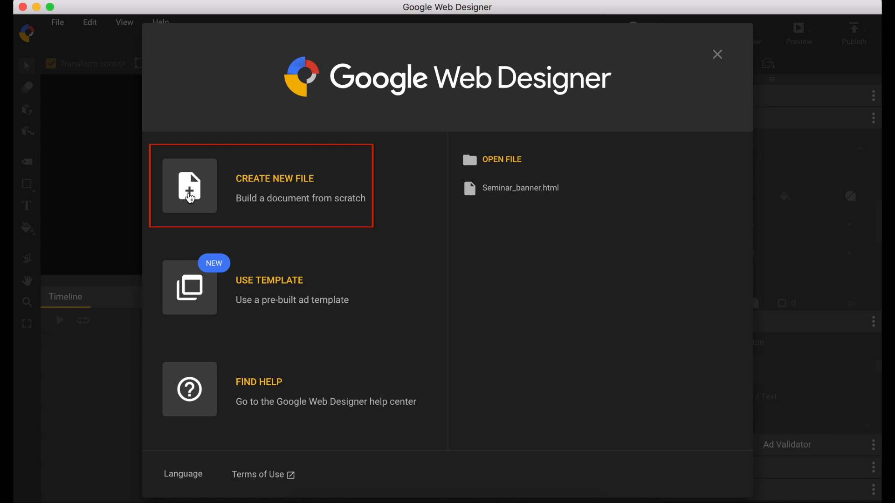
Name the new 300 x 250 banner SeminarBanner and create it with Advanced animation mode.
type("s")
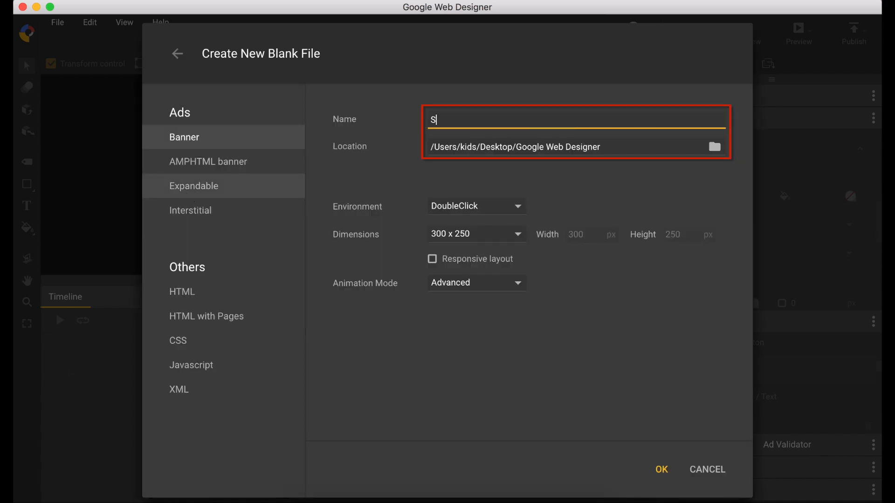
type("eminarBanner")
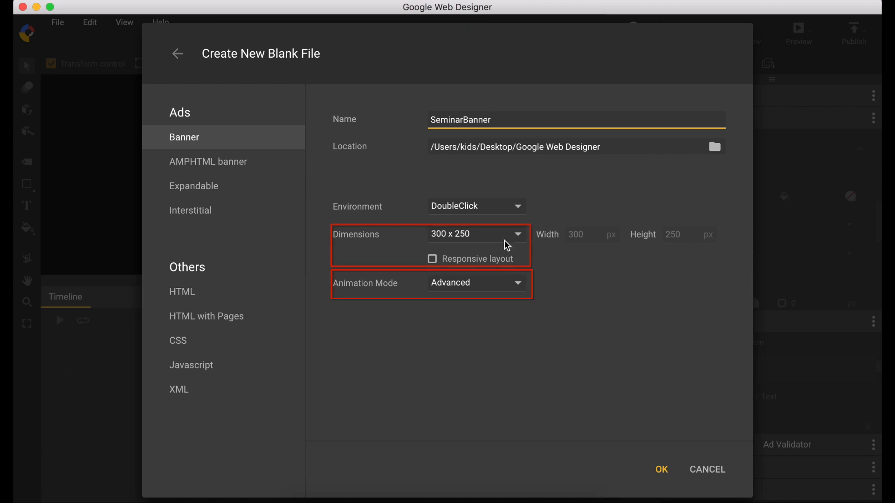
mouse_move(501, 287)
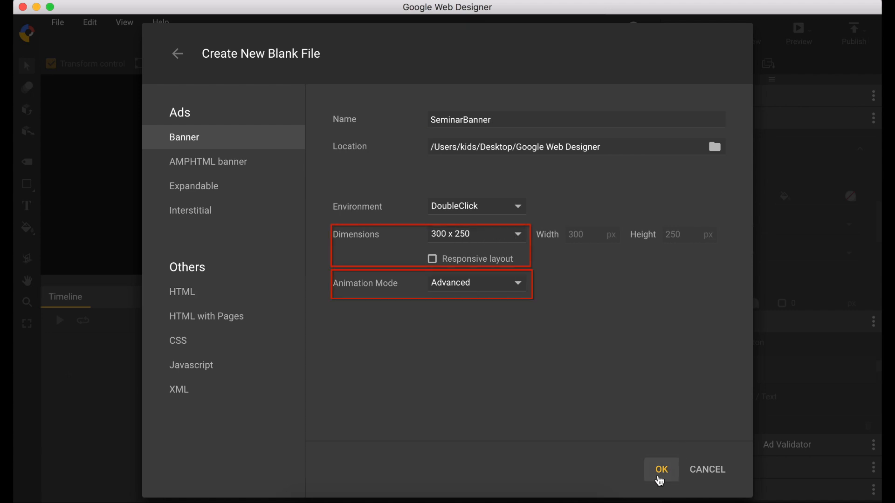
left_click(661, 470)
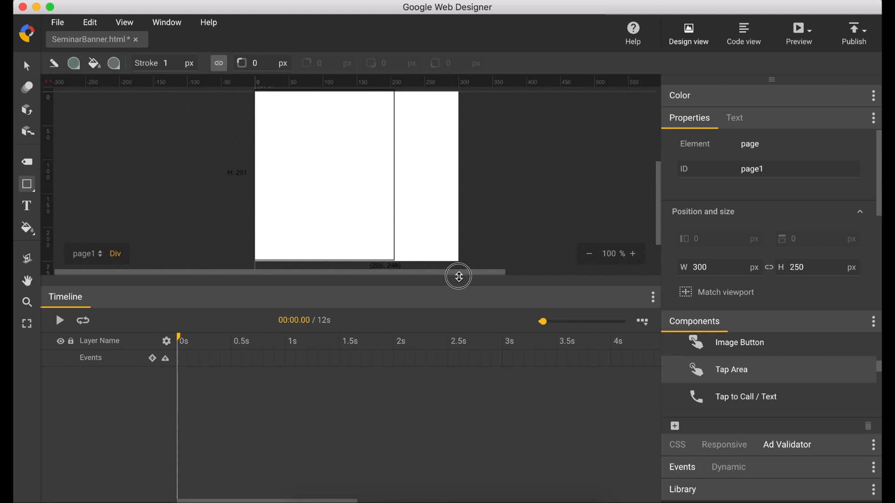
Draw a rectangle at 0, 0 sized 300 x 250 and name its layer background.
left_click_drag(456, 276, 456, 261)
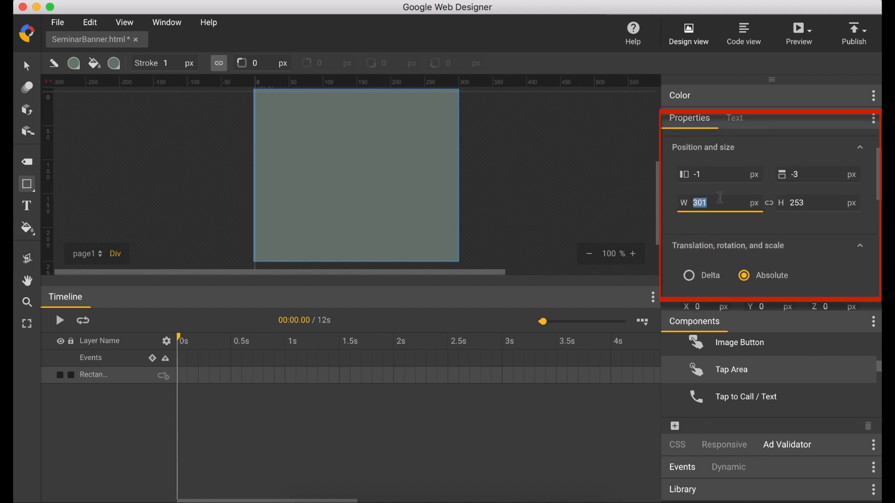
key("Tab")
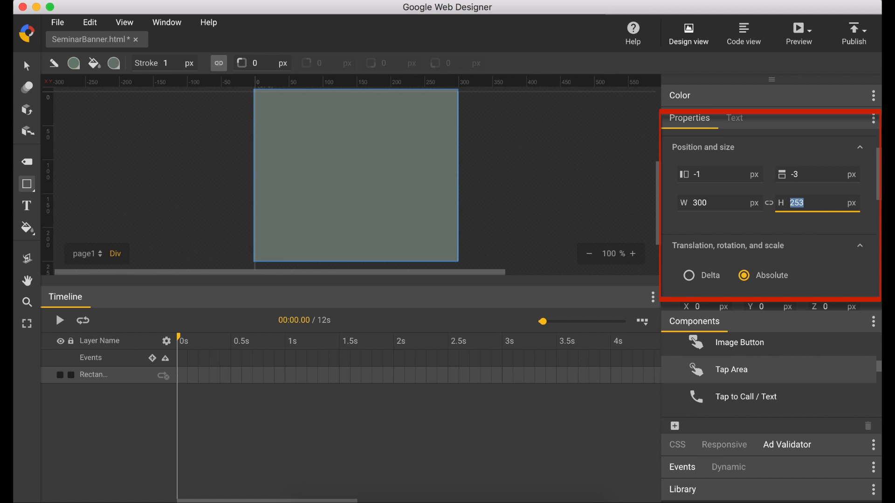
type("250")
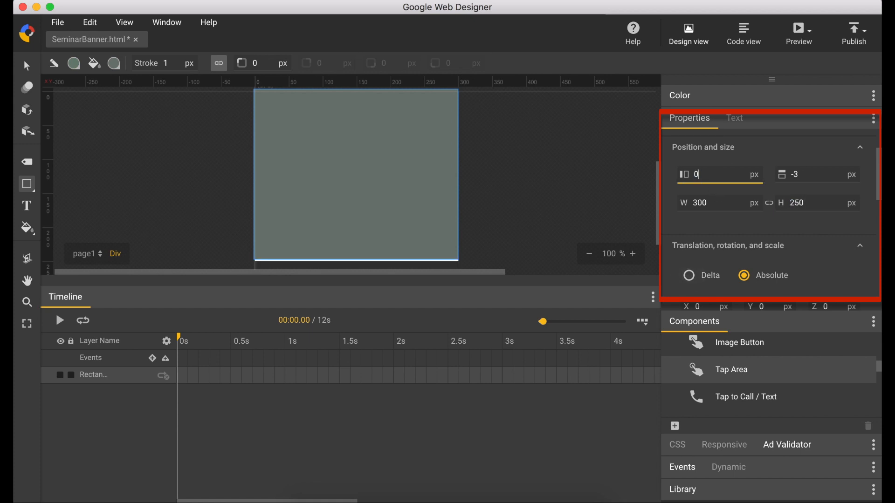
type("0")
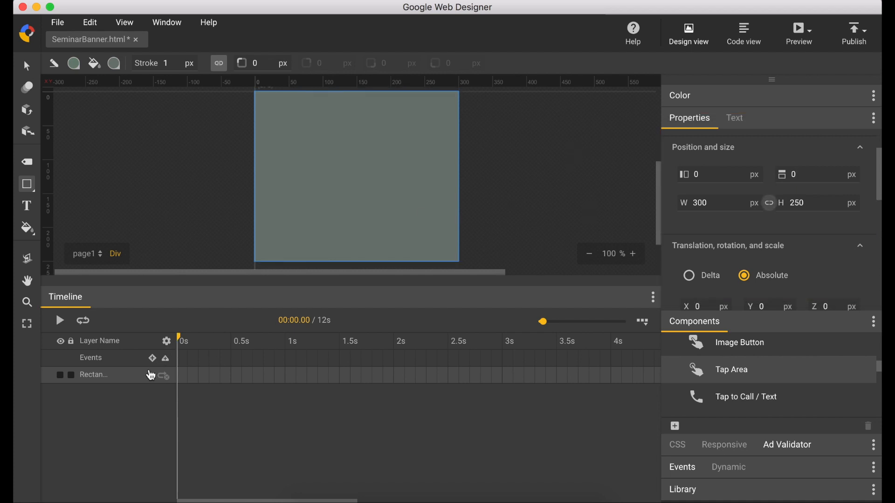
type("backgrou...")
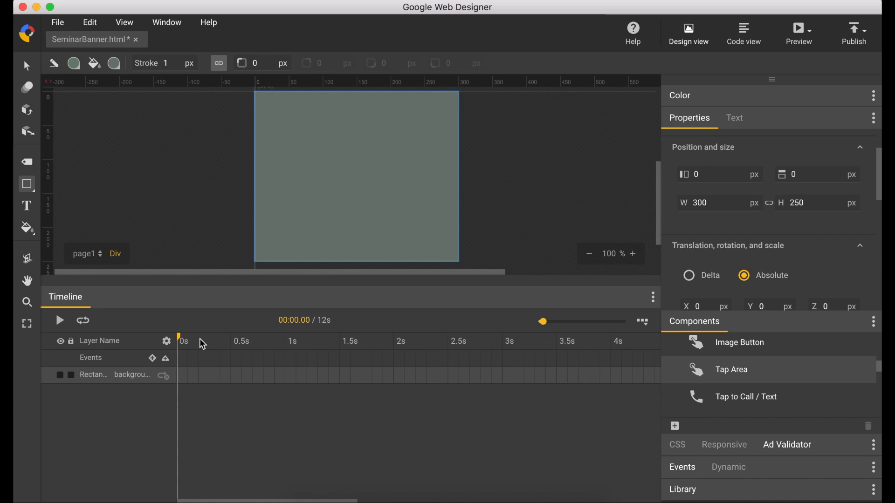
Set up text styling as white #fff, Georgia font, 35 px size.
left_click(26, 205)
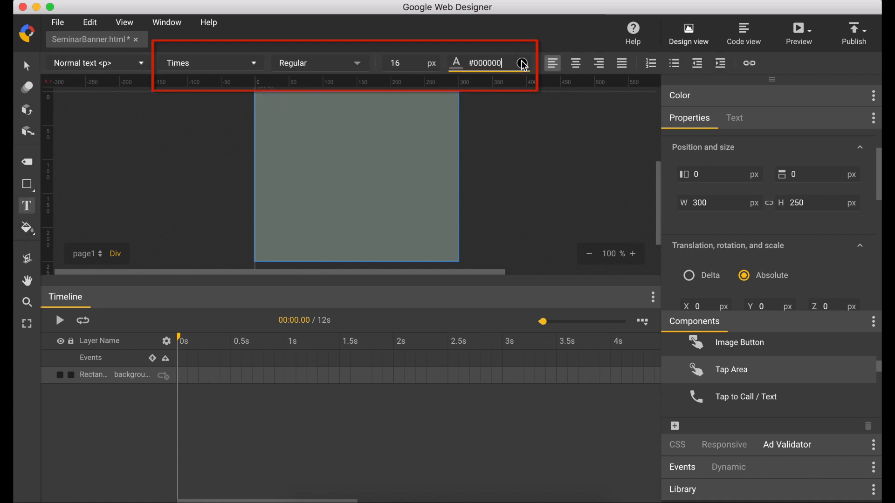
type("#ffffff")
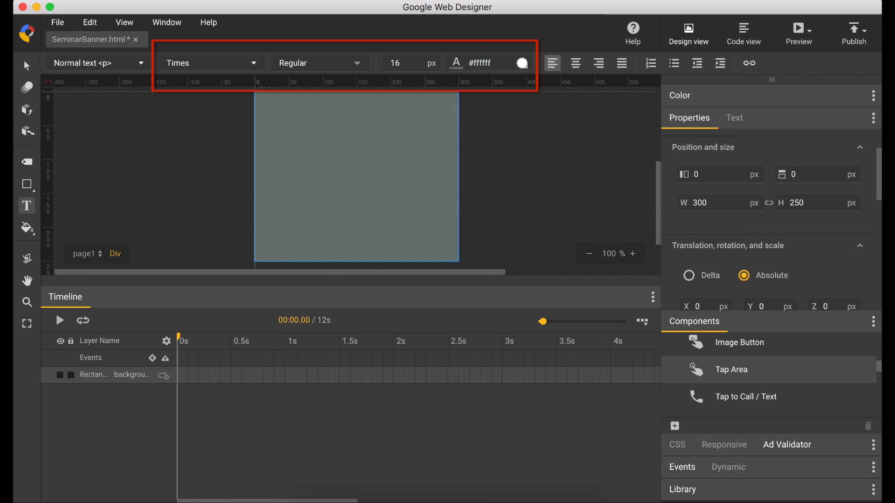
mouse_move(255, 66)
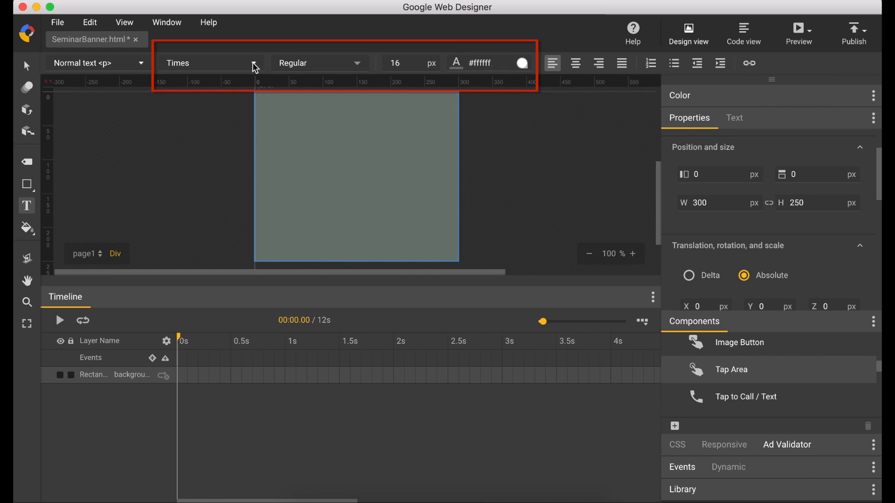
left_click(210, 63)
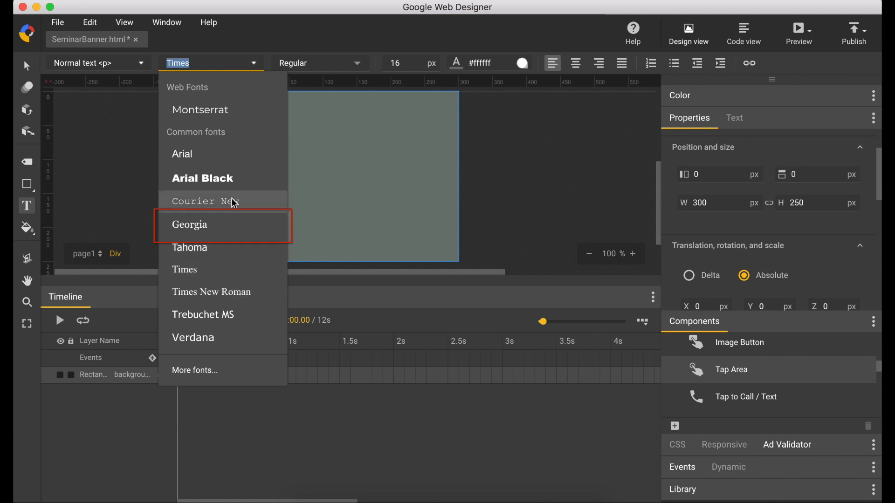
left_click(189, 225)
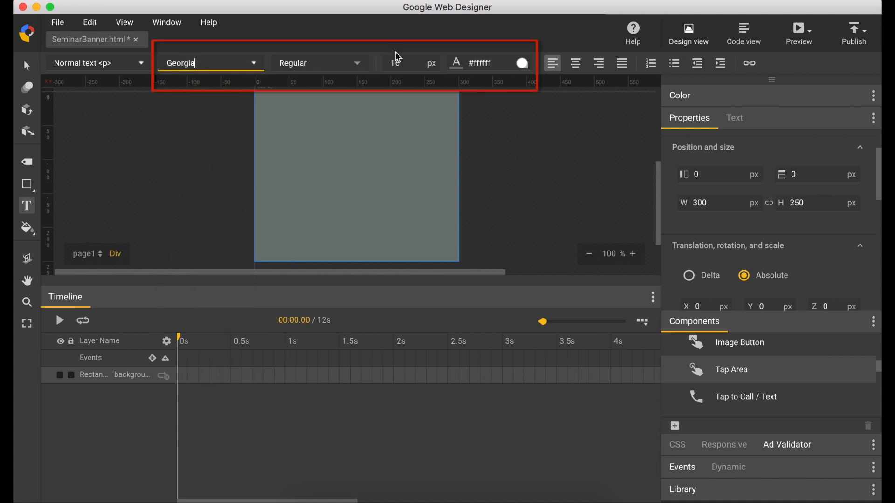
type("35")
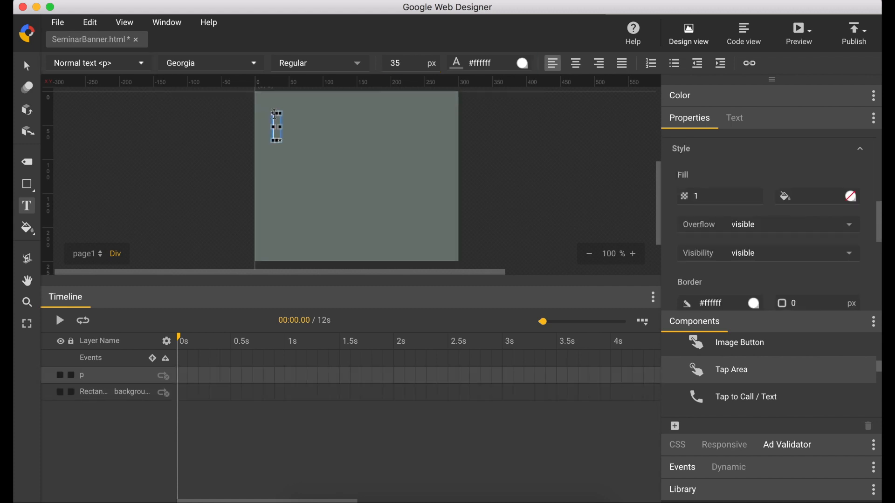
Add the word Learn and align it to the banner's left and top edges.
type("Learn")
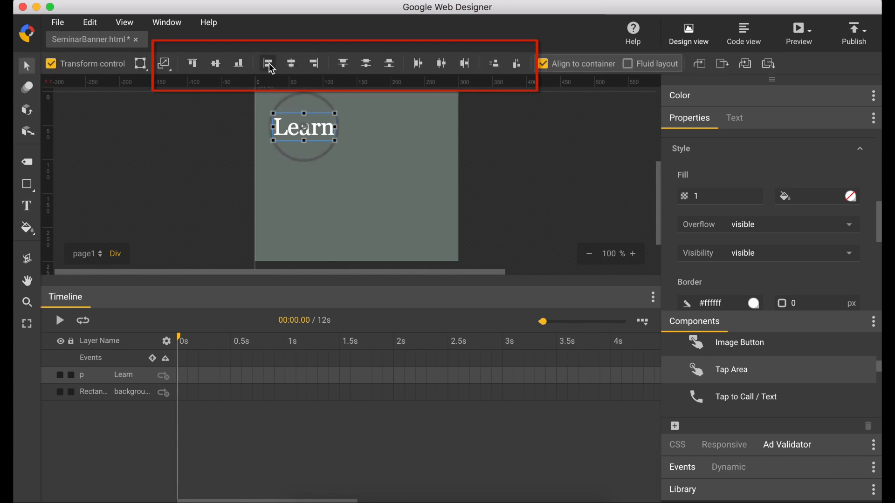
mouse_move(267, 63)
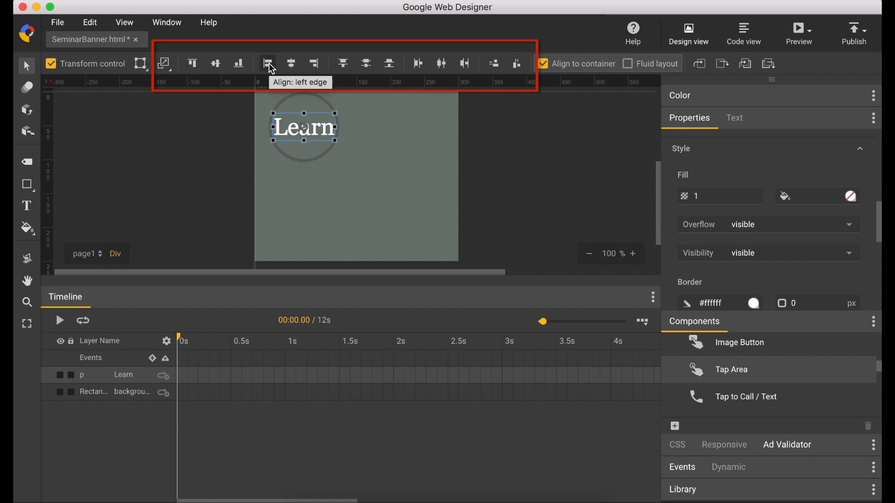
left_click(267, 64)
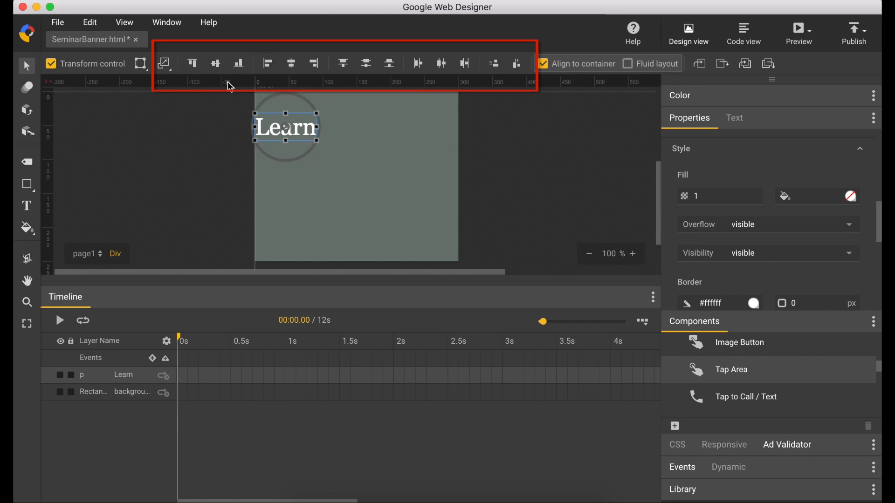
left_click(192, 64)
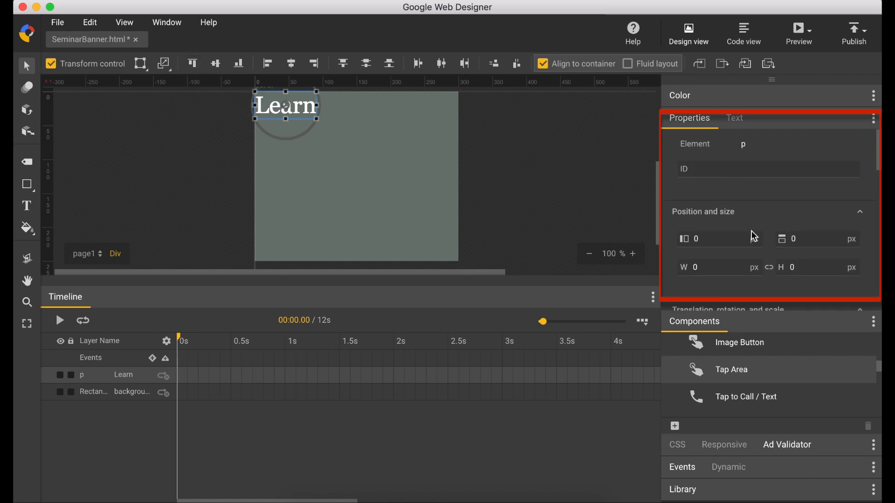
left_click(697, 239)
type("t")
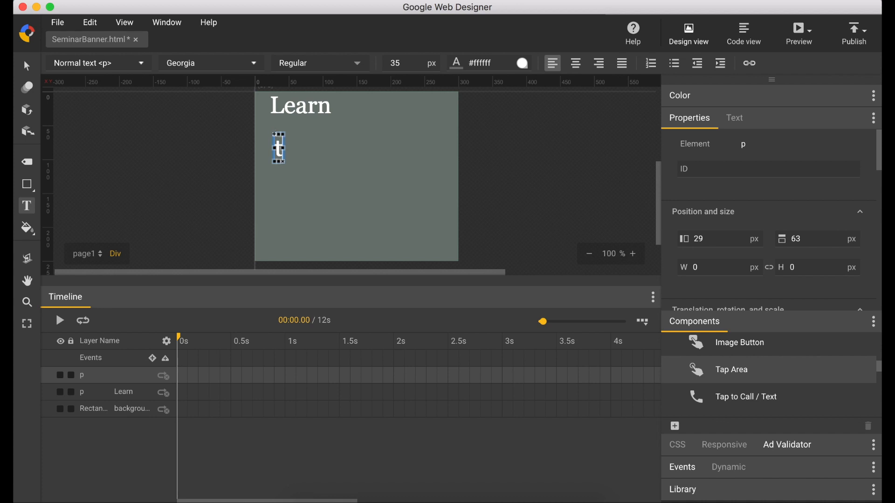
Add text lines 'to start' and 'your own', placing 'your own' at Y 80.
type("o start")
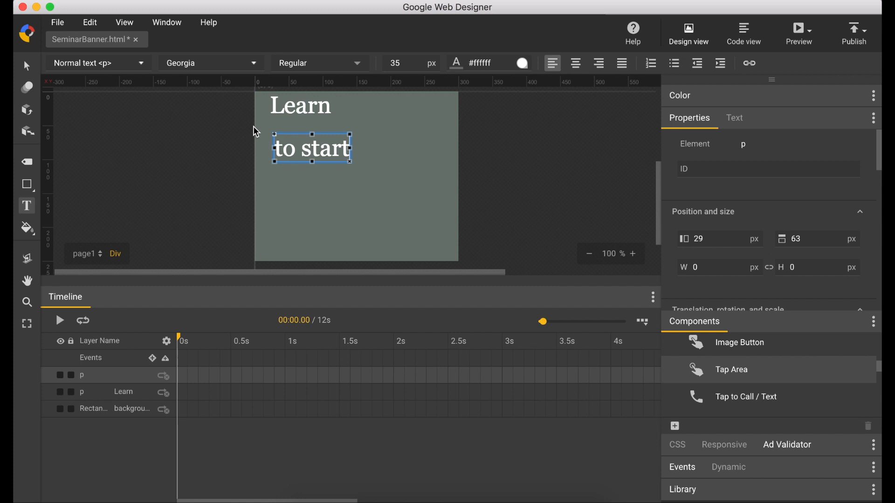
mouse_move(245, 83)
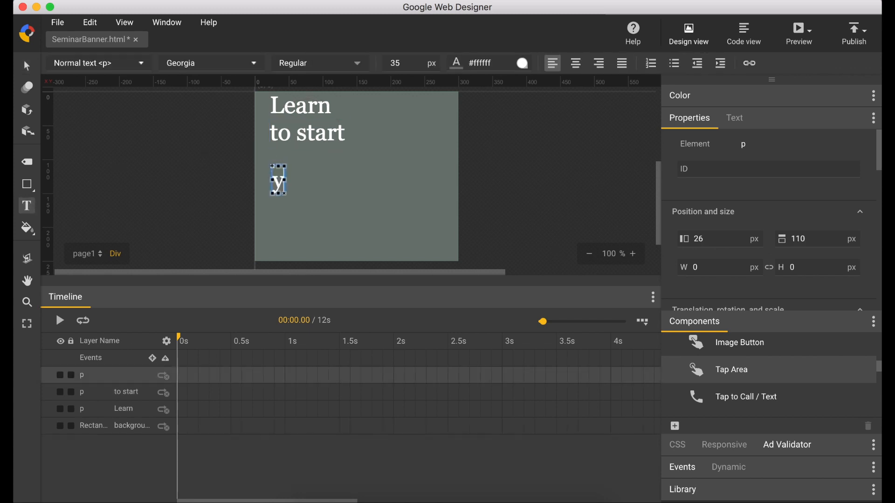
type("your own")
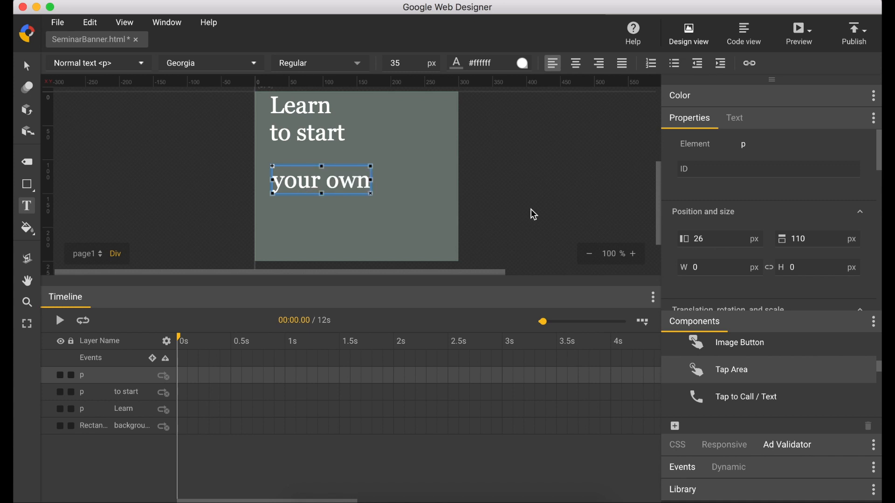
left_click(697, 239)
type("22")
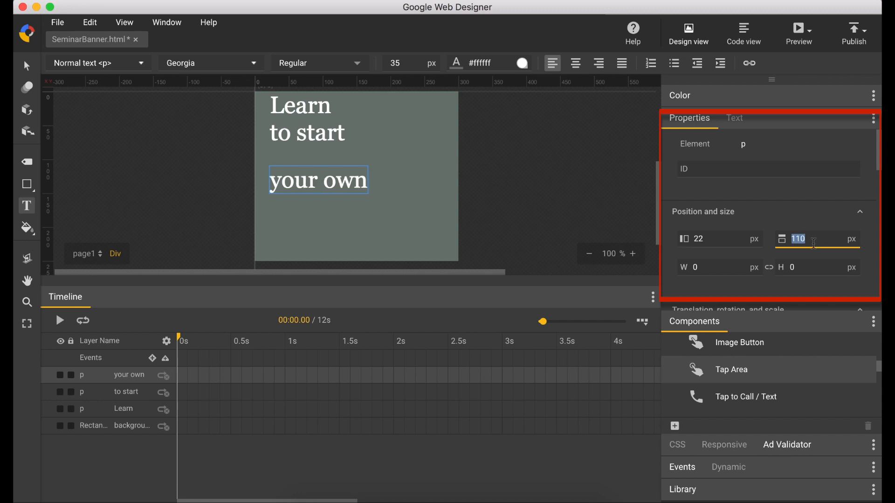
type("80")
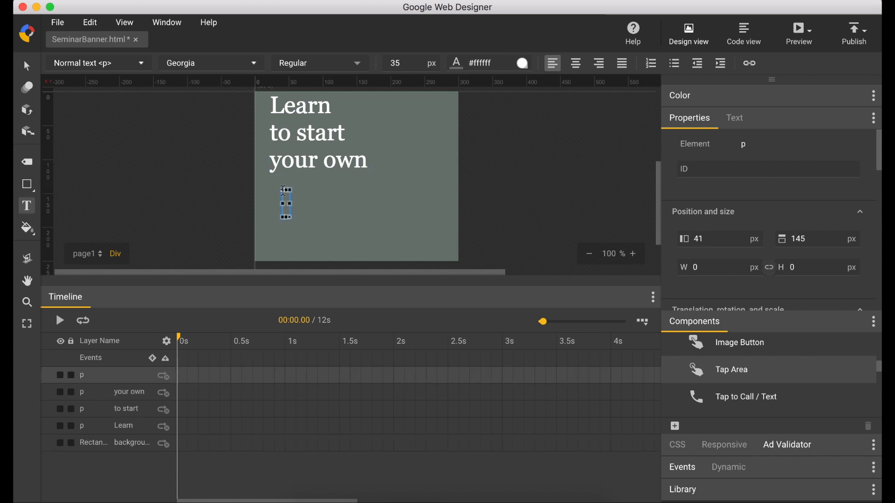
Add the text line 'Business' at Y 120 beneath the others.
type("Business")
left_click(719, 240)
type("22")
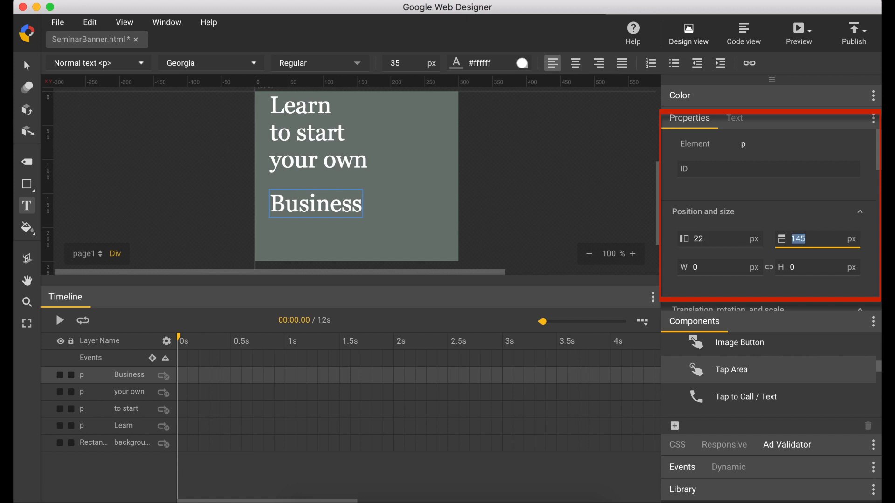
type("120")
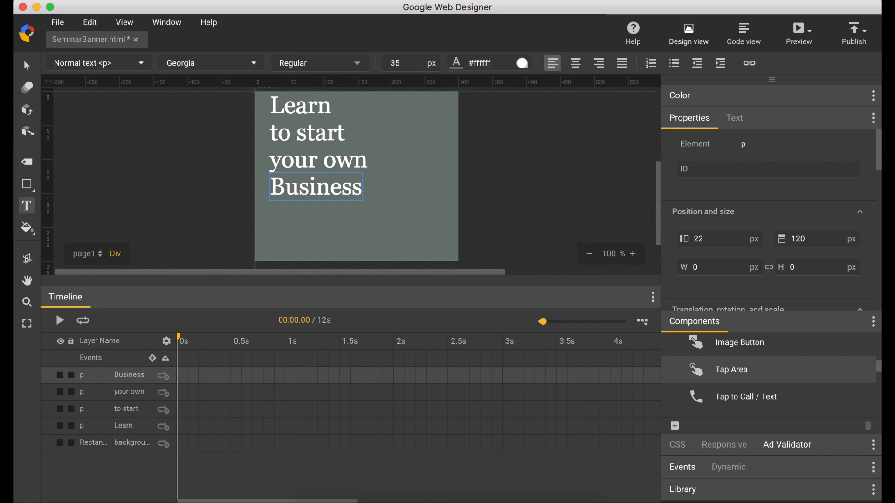
mouse_move(577, 215)
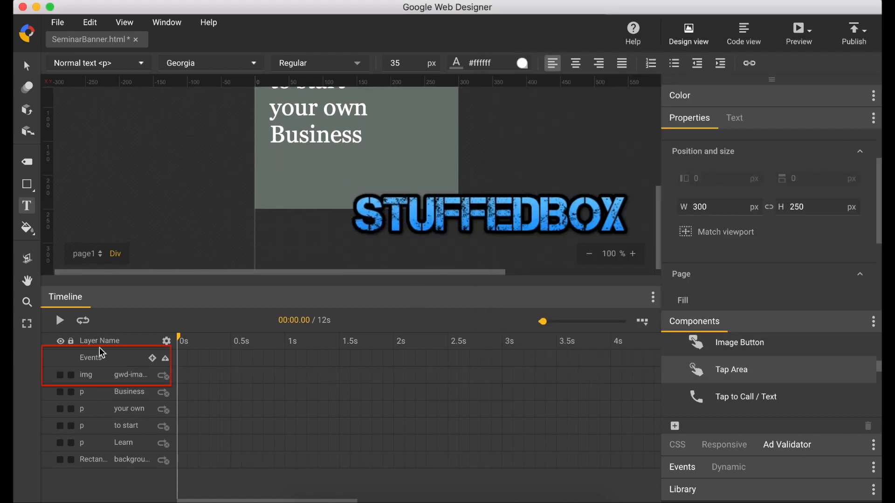
Name the STUFFEDBOX image layer logo and shrink it into the bottom-right corner.
double_click(130, 375)
type("logo")
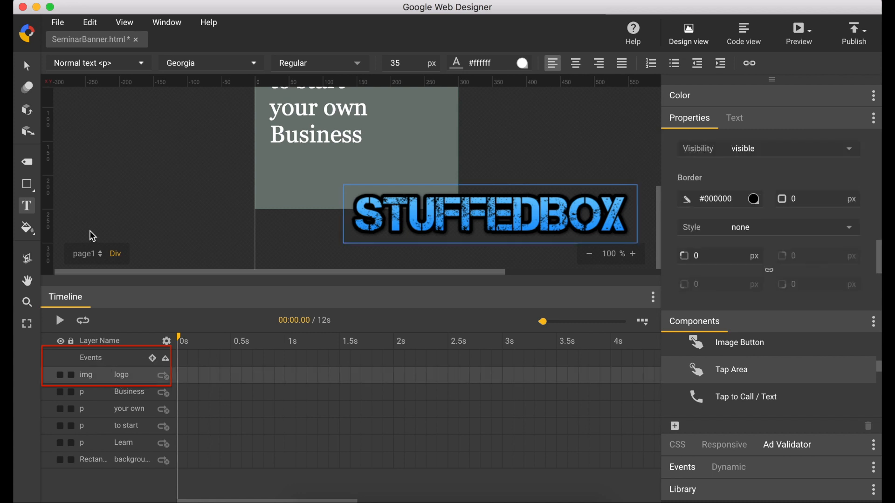
left_click(487, 214)
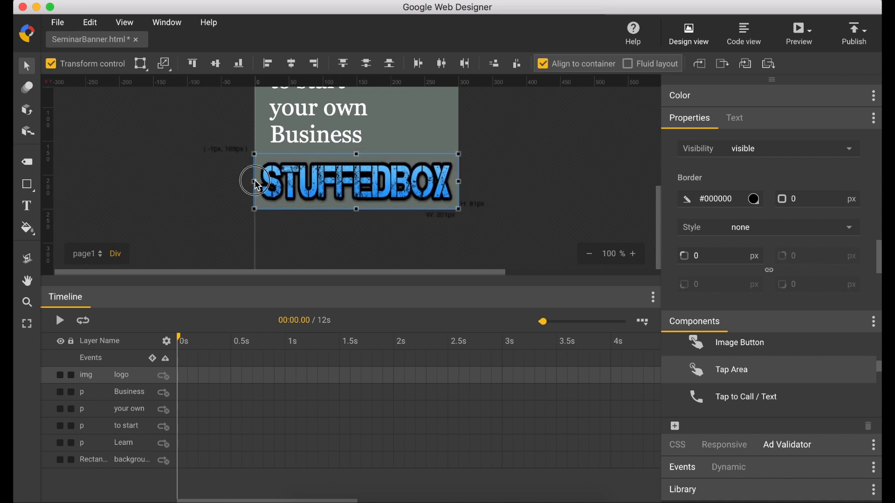
left_click_drag(255, 180, 271, 197)
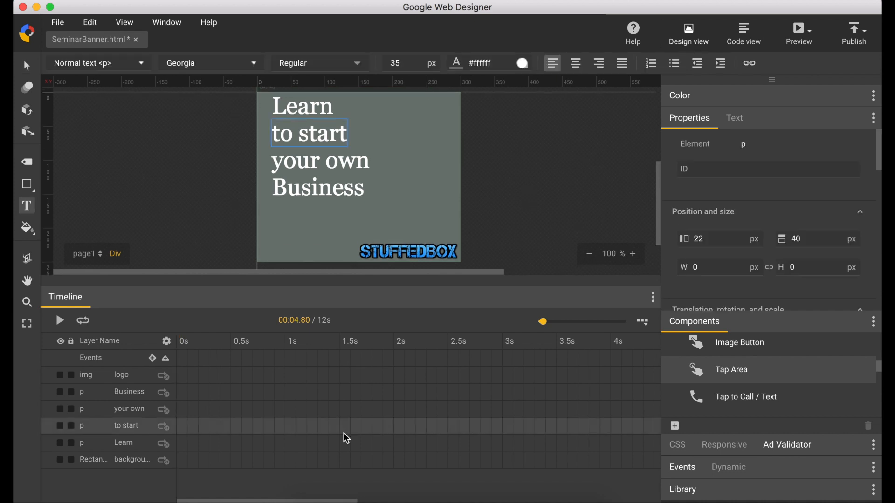
mouse_move(364, 438)
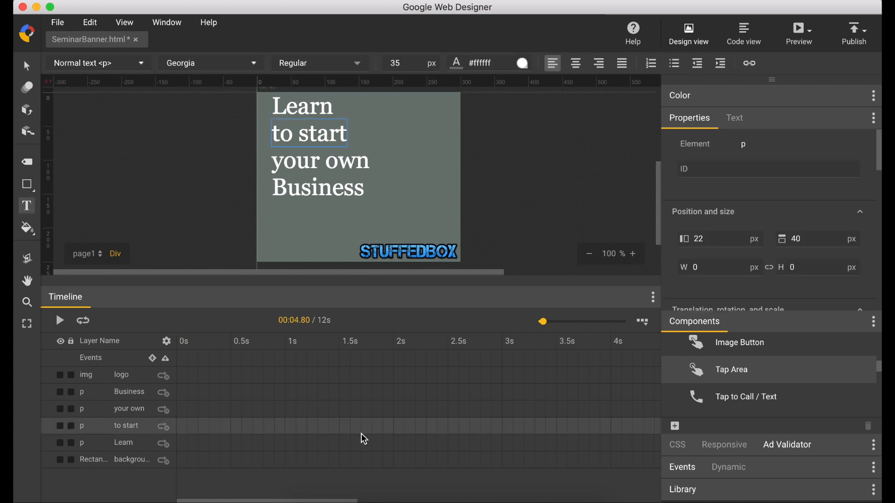
Add 2-second keyframes for the text layers in the Timeline.
left_click(393, 341)
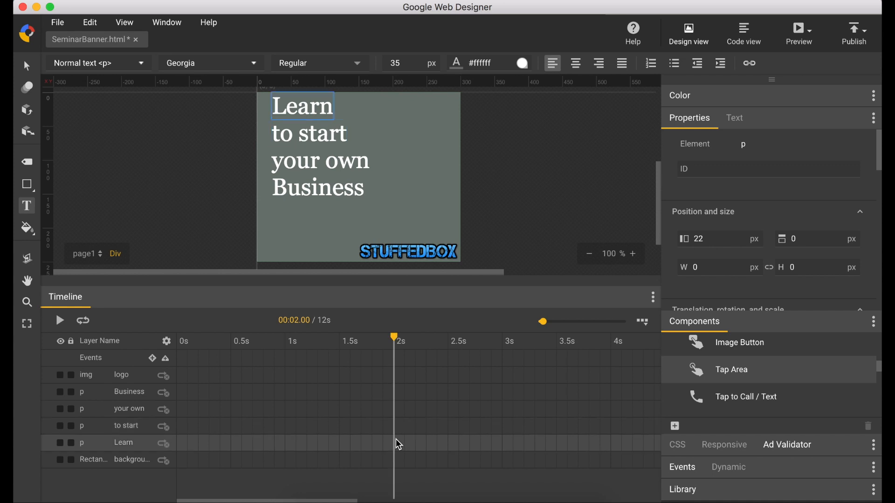
mouse_move(414, 463)
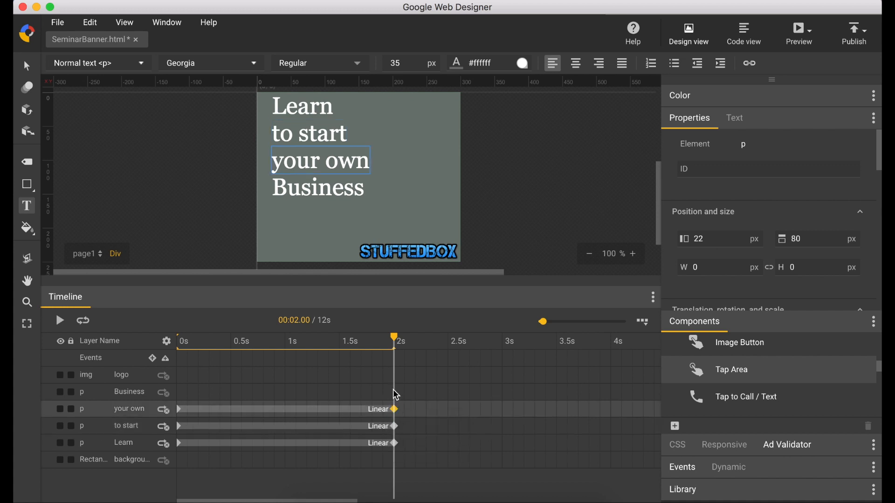
left_click(129, 392)
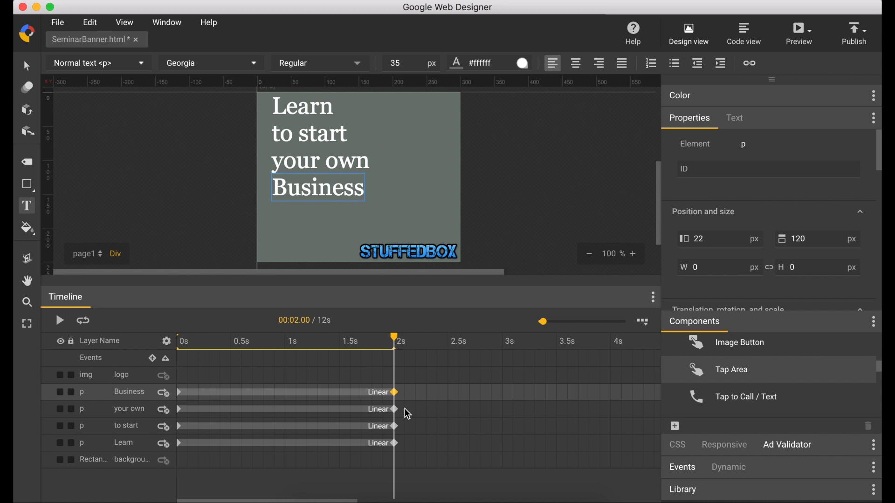
mouse_move(394, 447)
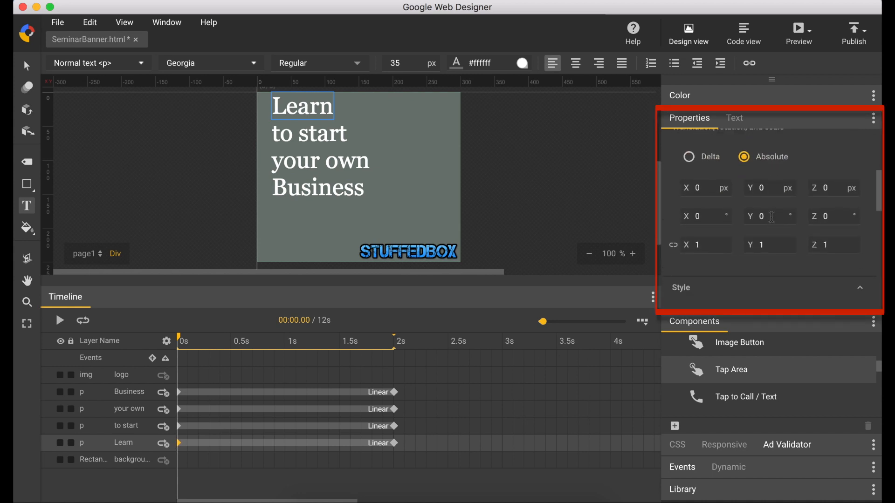
scroll("down", 3)
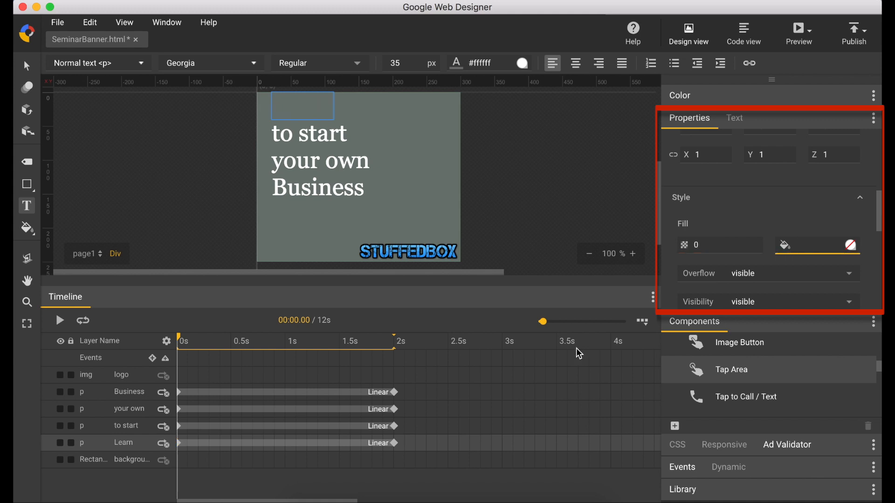
left_click(393, 342)
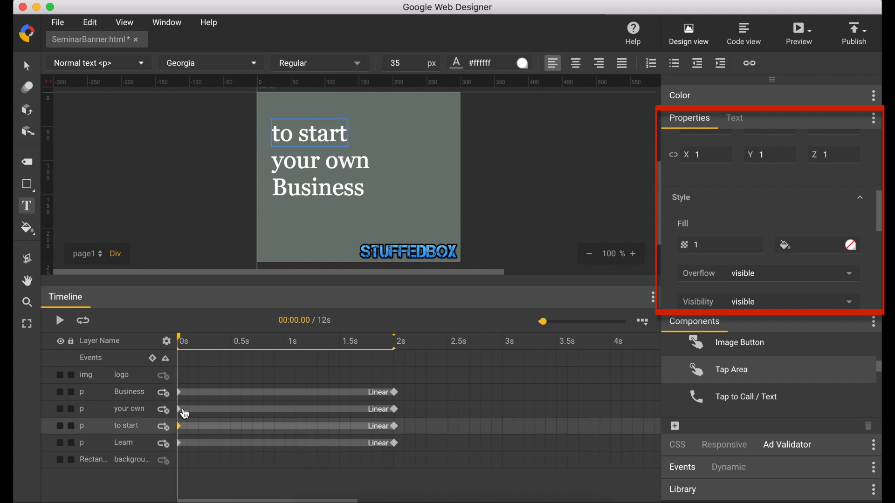
At the start frame set the text lines to opacity 0 and left position 300px.
left_click(129, 408)
type("0")
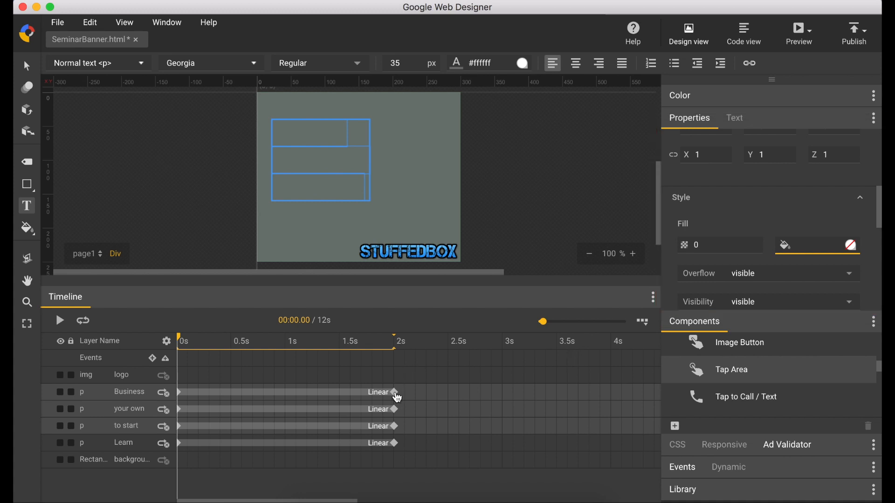
left_click(394, 335)
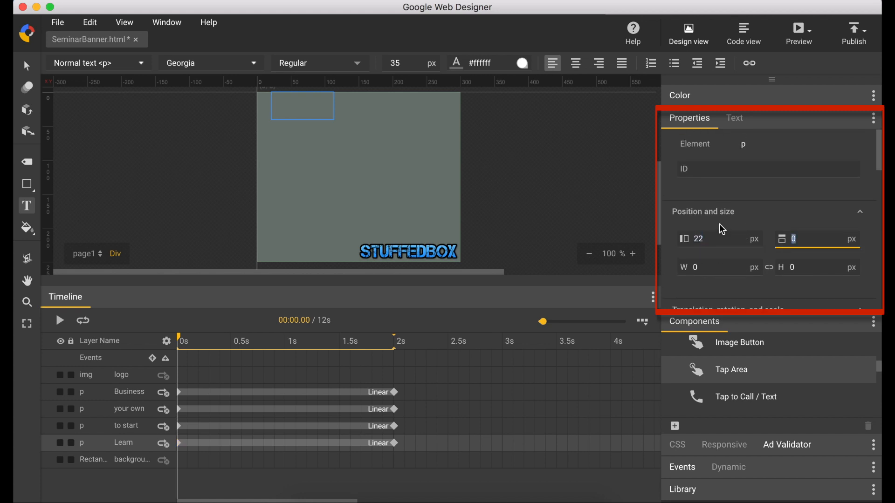
type("300")
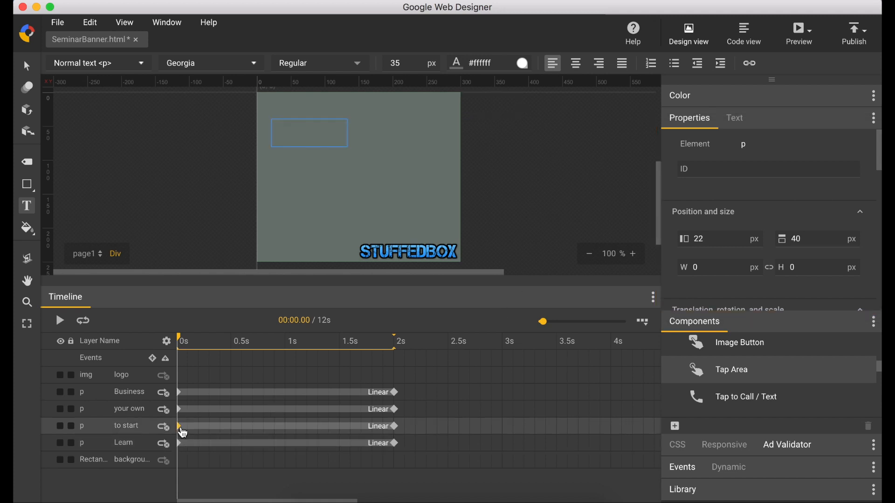
left_click(700, 239)
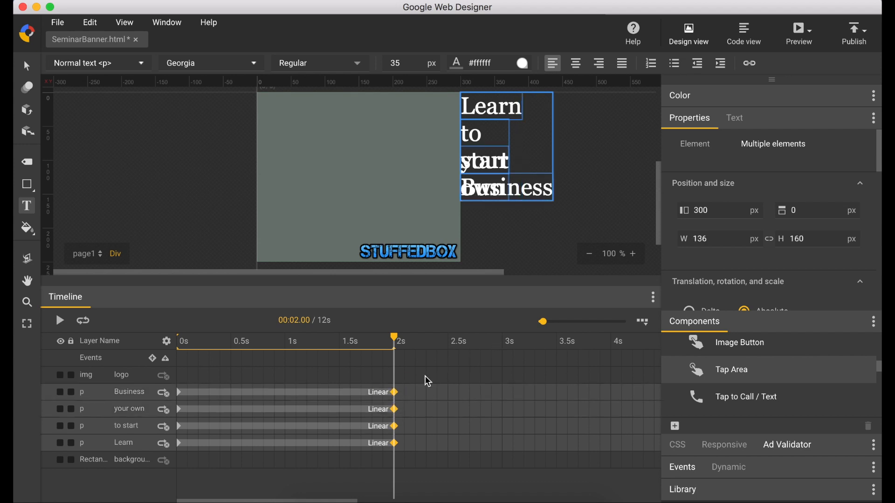
Offset each text layer's animation span by 0.5s so the lines arrive in sequence.
left_click(697, 210)
type("22")
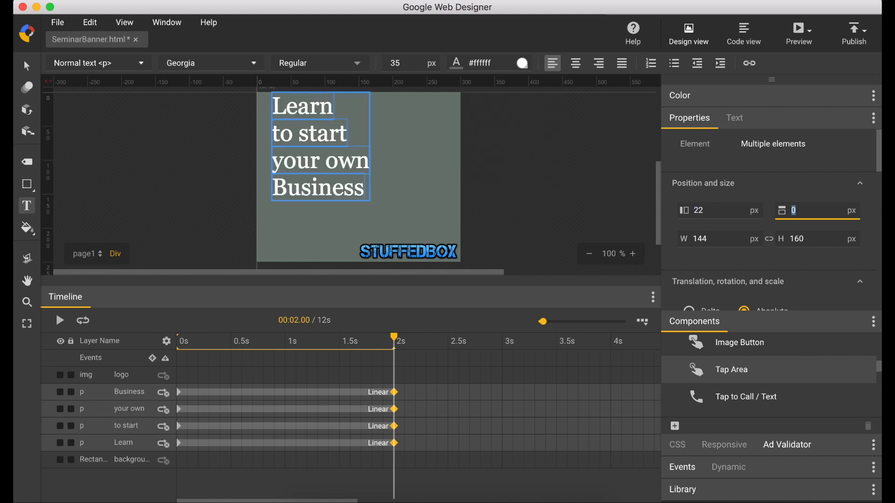
mouse_move(188, 429)
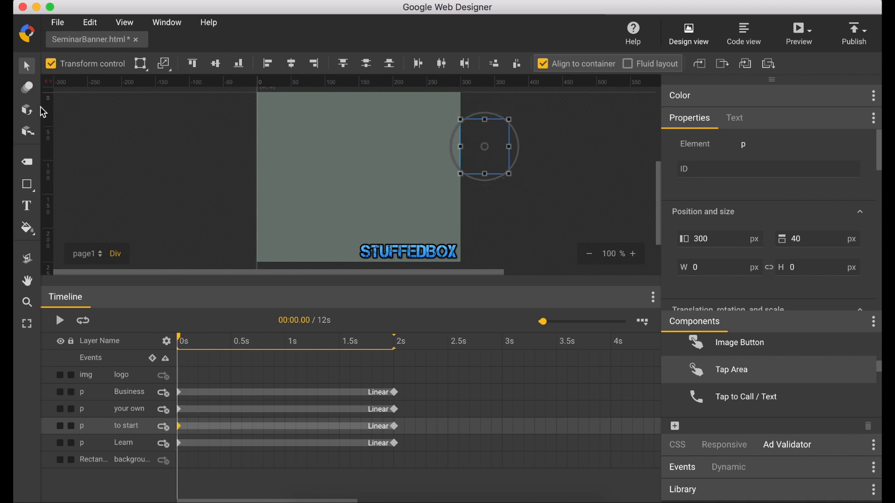
mouse_move(514, 147)
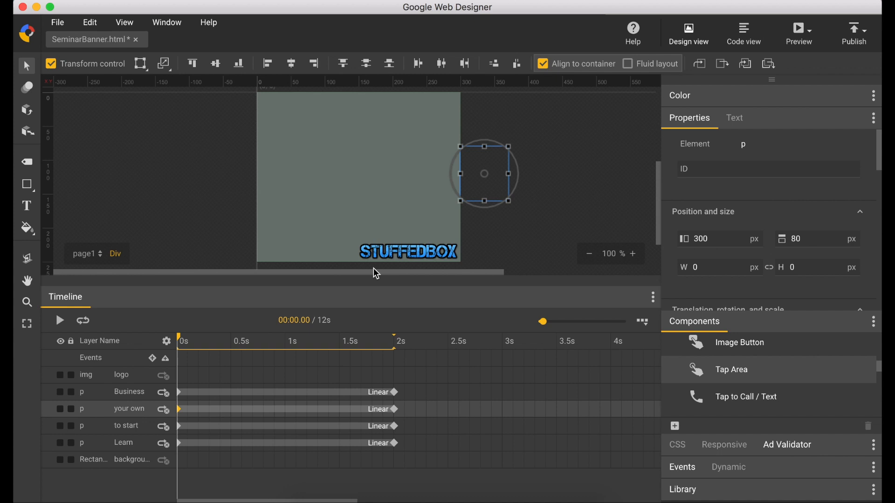
left_click_drag(507, 174, 557, 173)
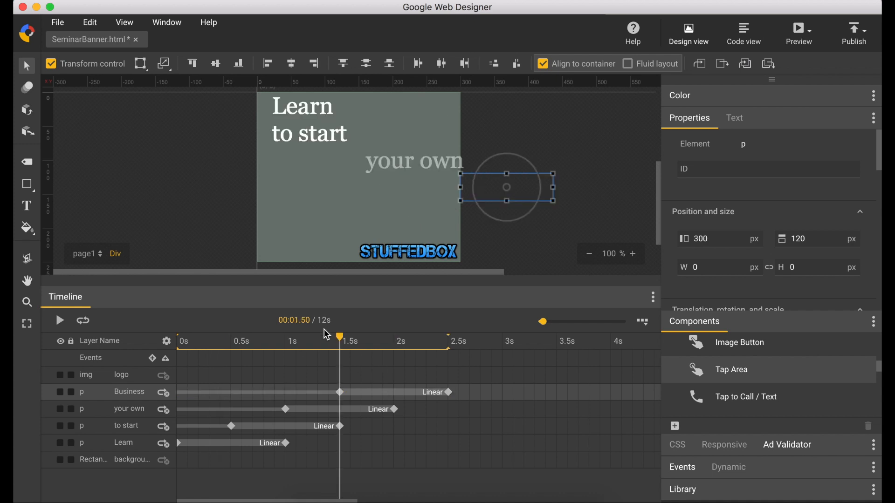
Insert hold keyframes for the text lines at 3.5 seconds.
left_click(397, 342)
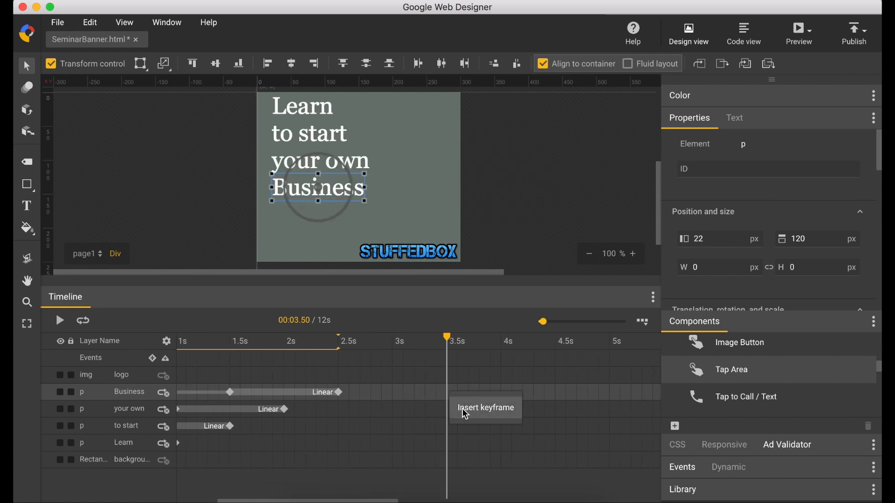
left_click(447, 409)
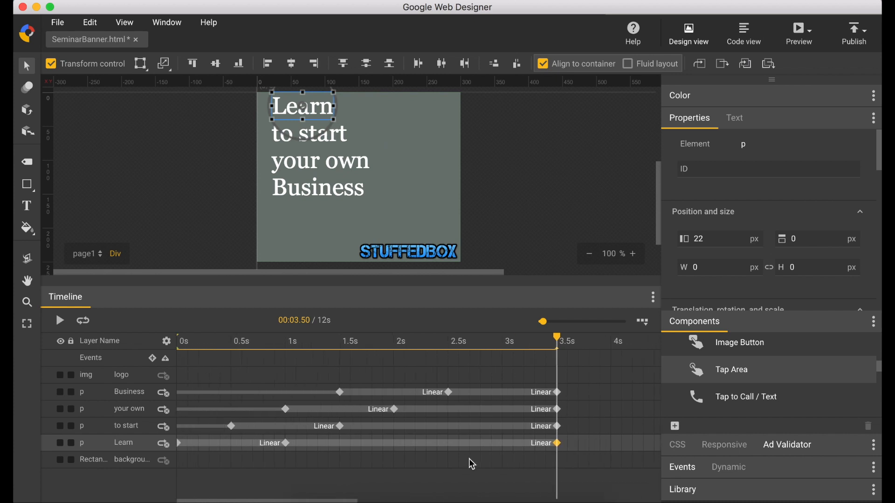
mouse_move(348, 461)
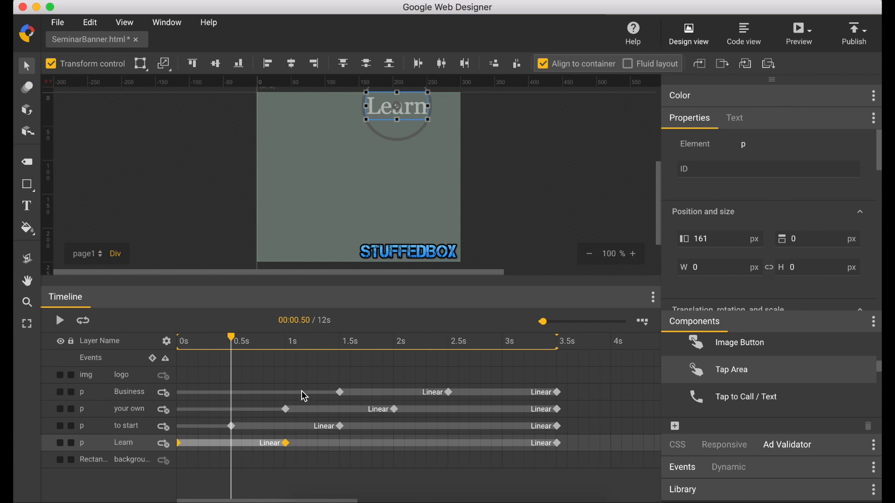
Apply Ease-in to each text line's entrance animation span.
right_click(273, 444)
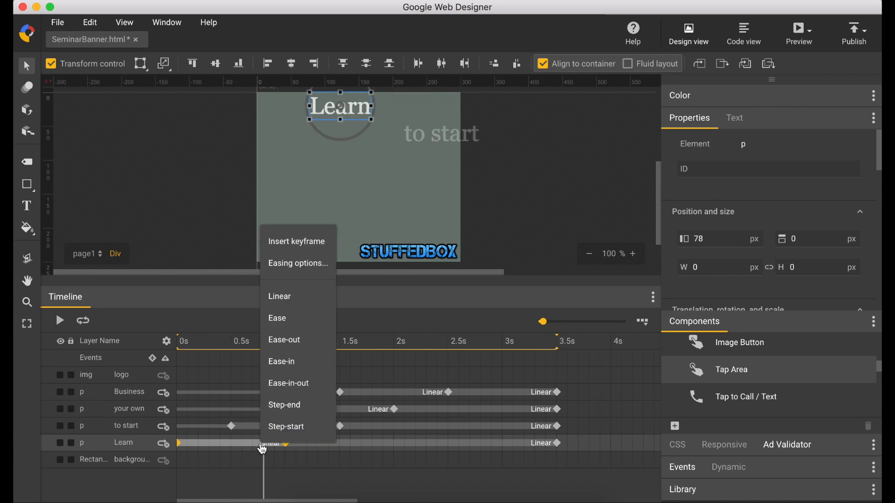
left_click(282, 362)
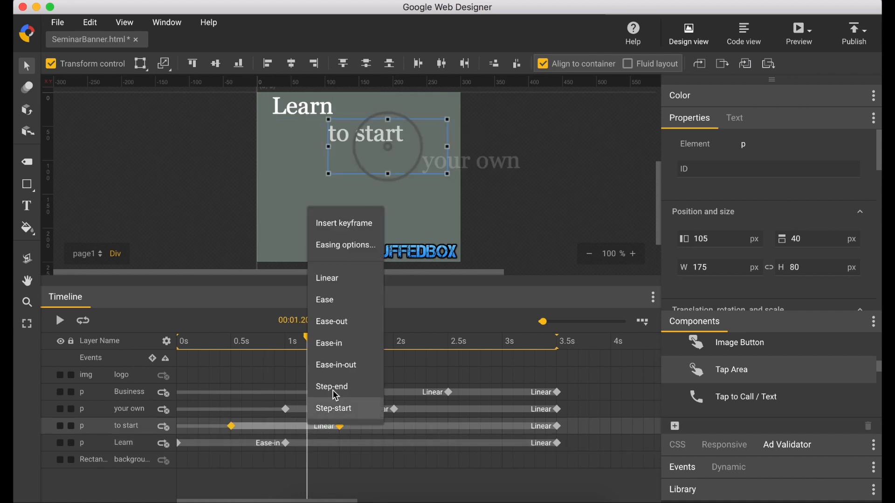
left_click(330, 344)
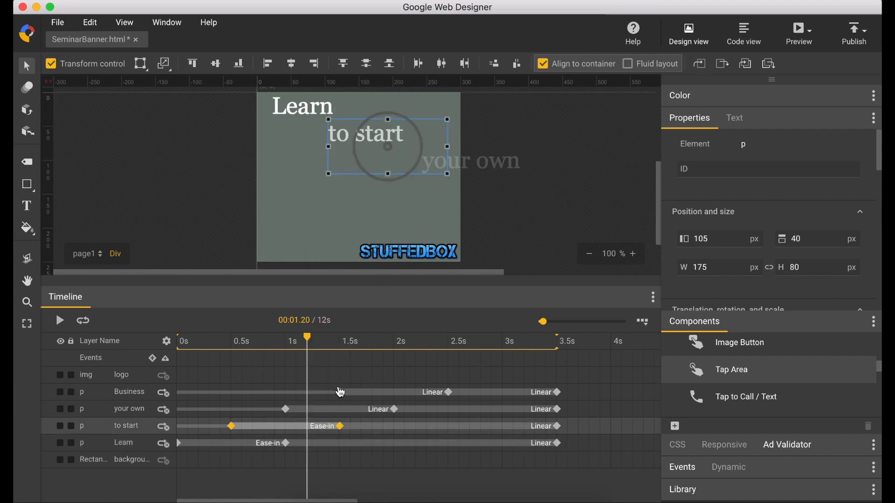
right_click(285, 408)
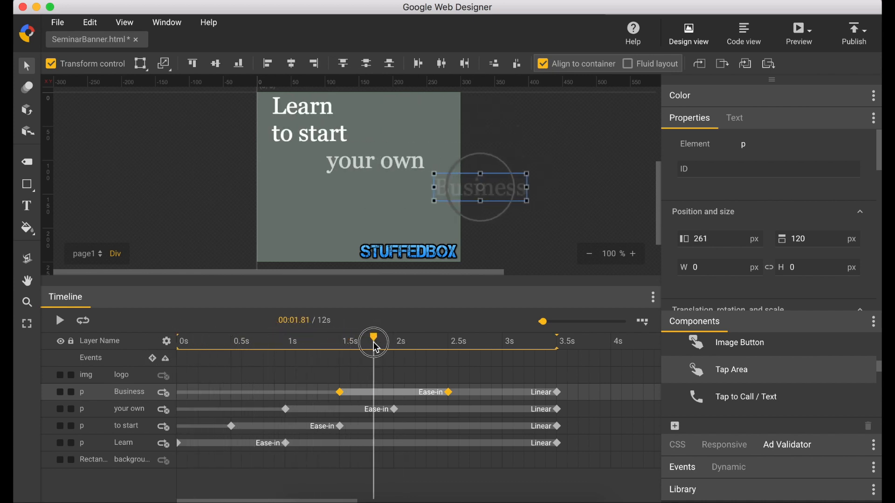
Add later keyframes setting each text line's opacity to 0, staggered after 5 seconds.
left_click_drag(373, 341, 508, 342)
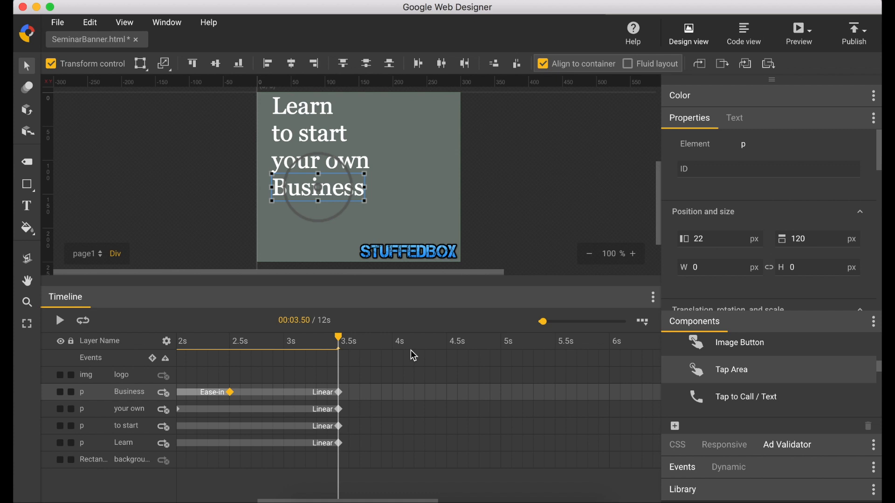
mouse_move(339, 398)
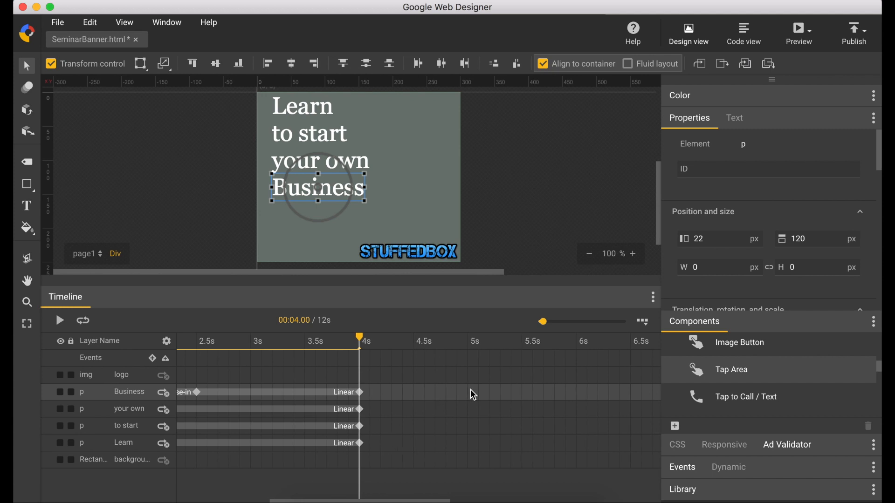
left_click(468, 336)
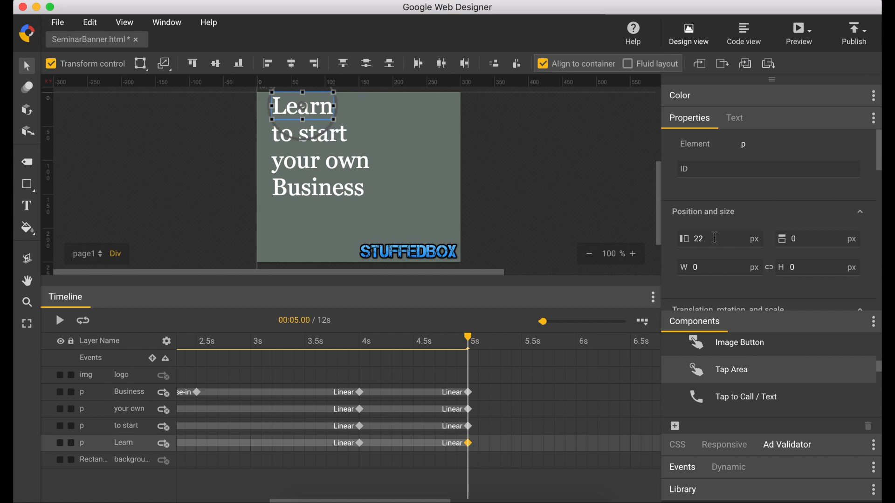
scroll("down", 3)
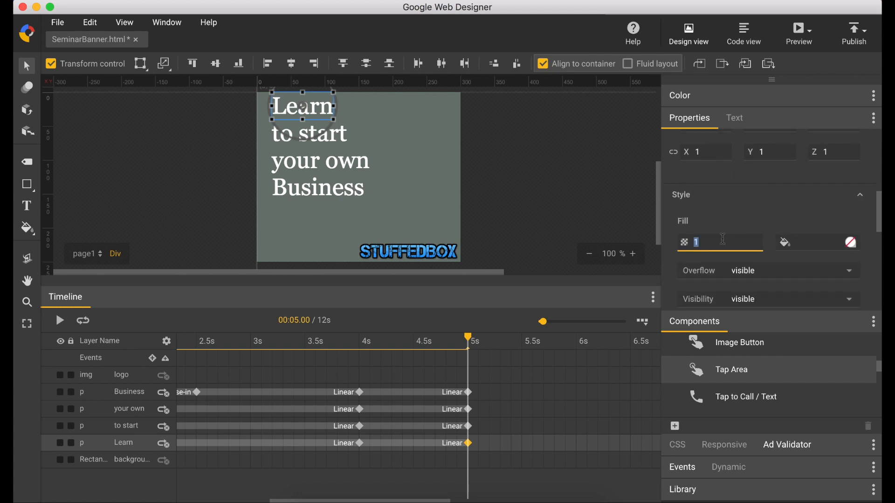
type("0")
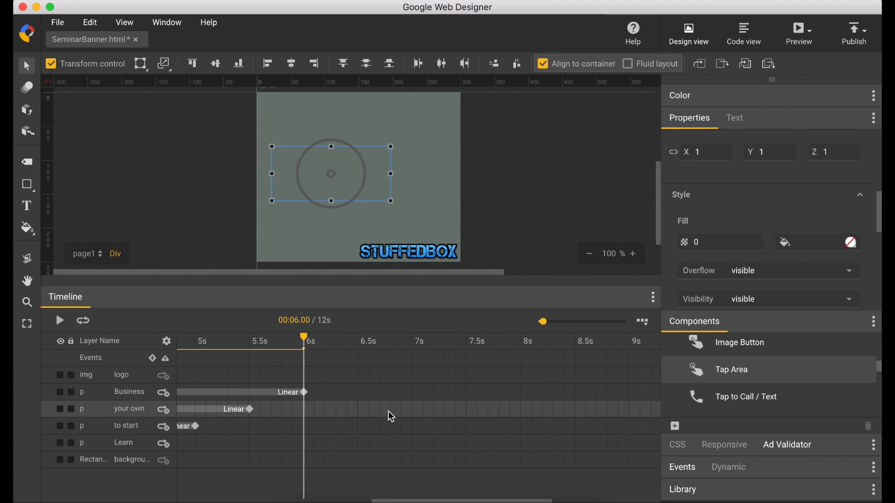
mouse_move(80, 343)
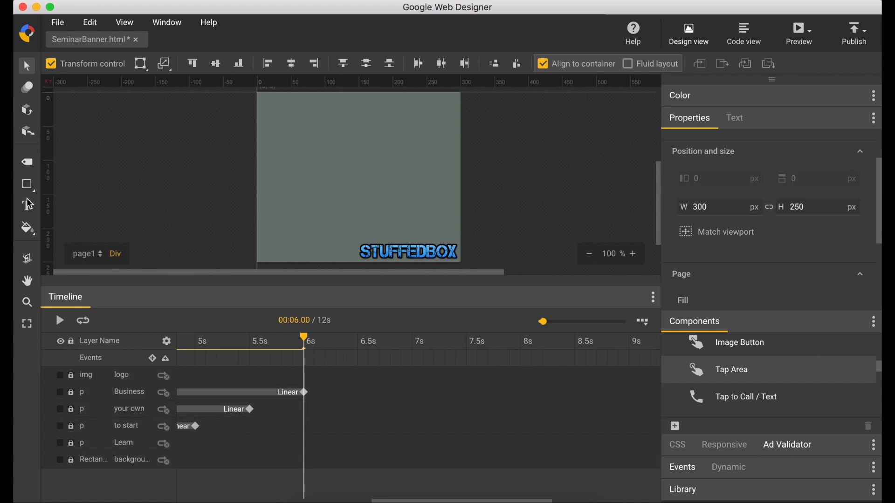
Add a two-line headline 'Sign Up Now / Seats are Limited' and center-align its text.
left_click(26, 205)
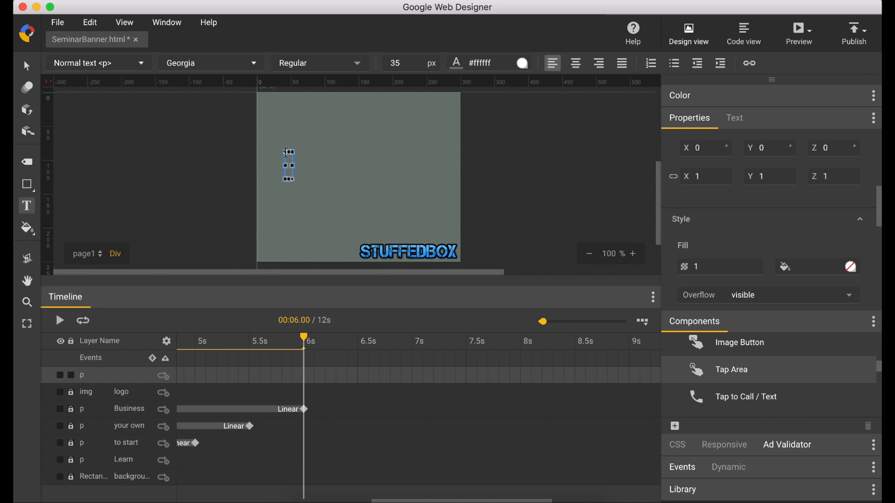
type("Sign Up Now")
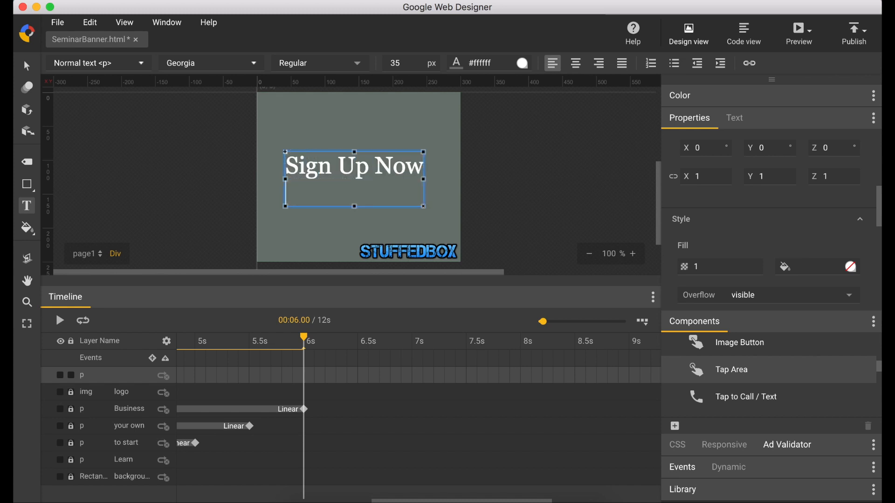
type("Seats are Limited")
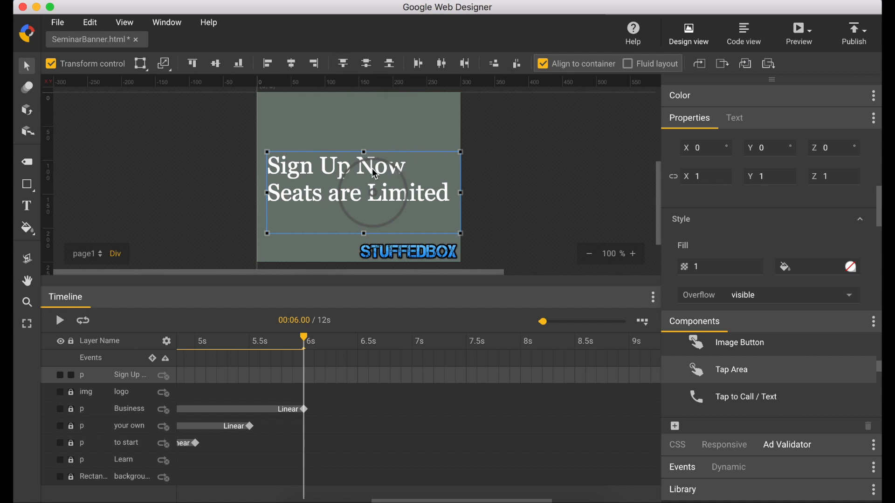
double_click(358, 179)
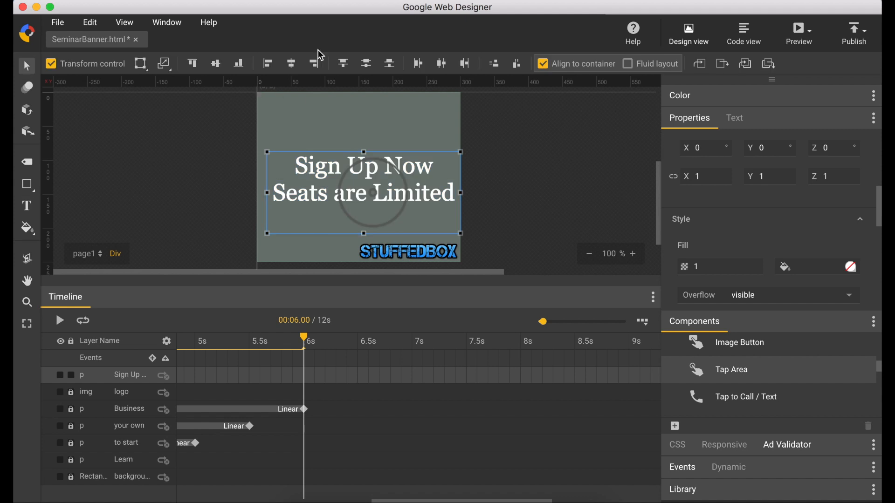
Center the headline horizontally and push it to the banner's top edge.
left_click(365, 63)
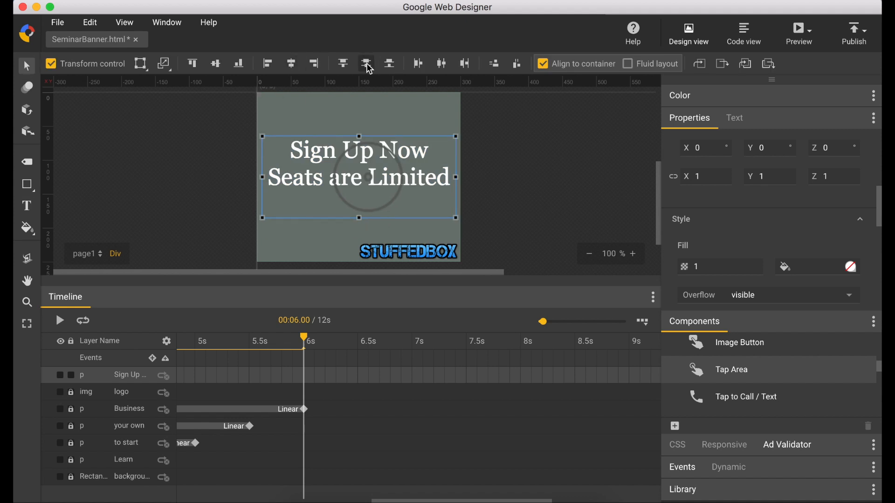
left_click(342, 64)
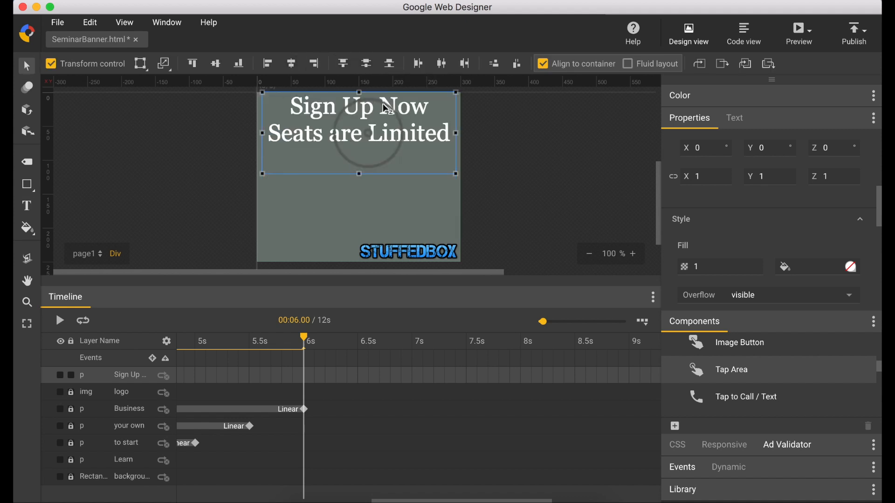
left_click(313, 63)
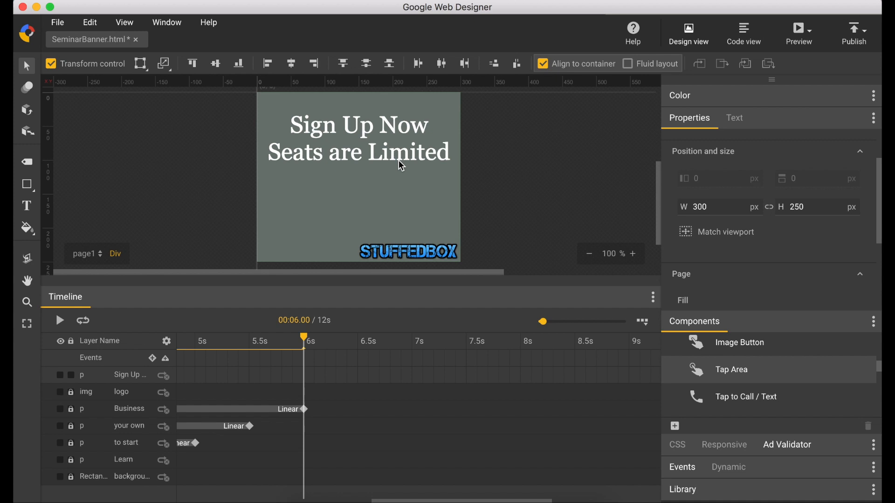
left_click(358, 137)
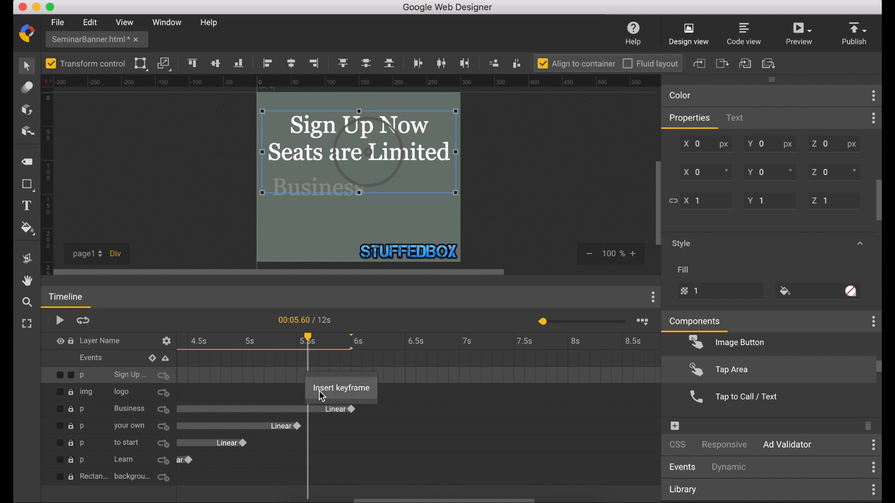
Keyframe the headline at 5.5s and 6.5s, starting at scale 2 and opacity 0 with Ease-in, then preview.
left_click(321, 375)
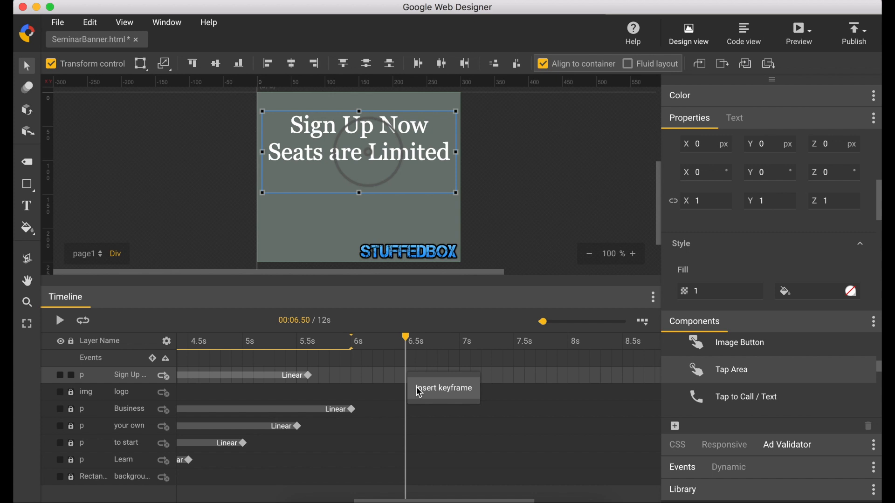
left_click(406, 375)
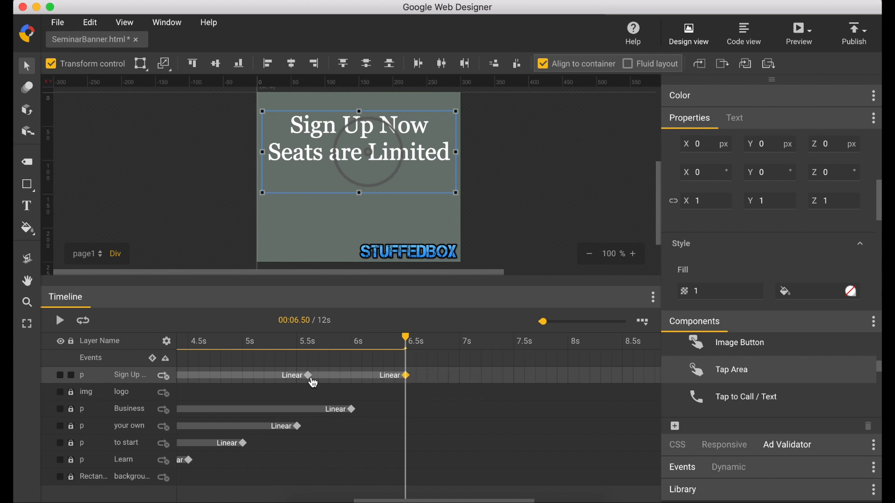
left_click(309, 341)
type("2")
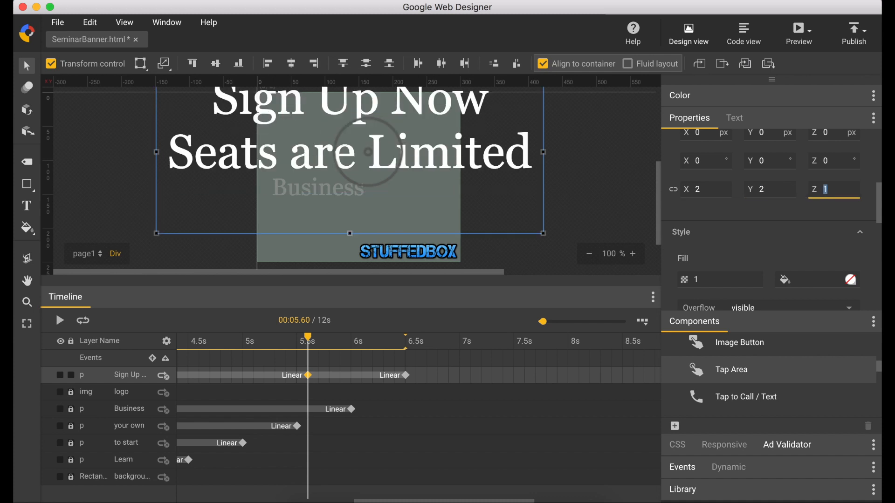
mouse_move(734, 244)
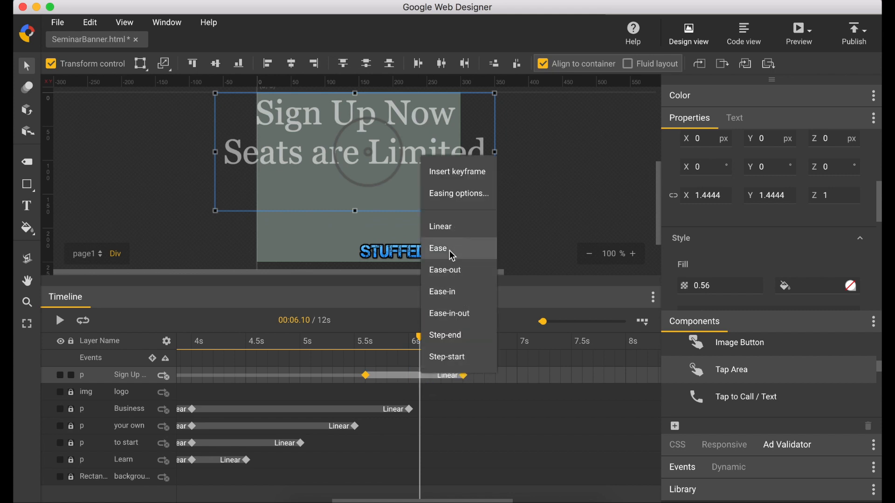
left_click(442, 292)
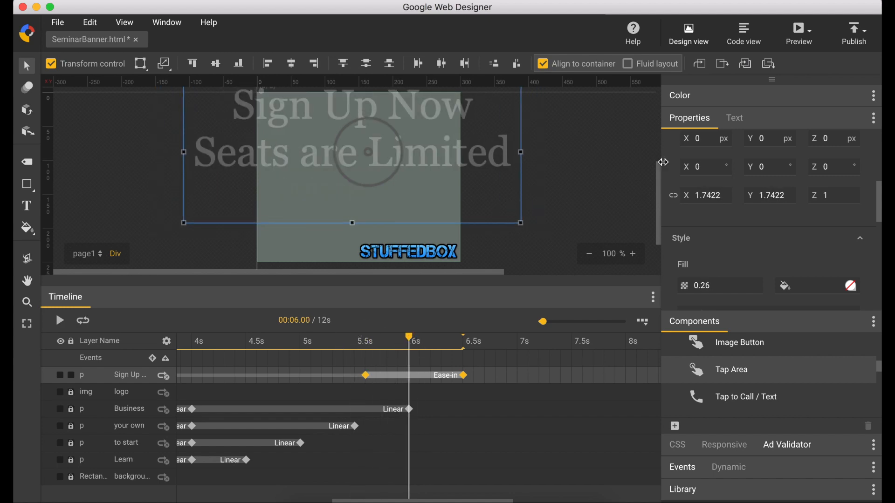
left_click(799, 30)
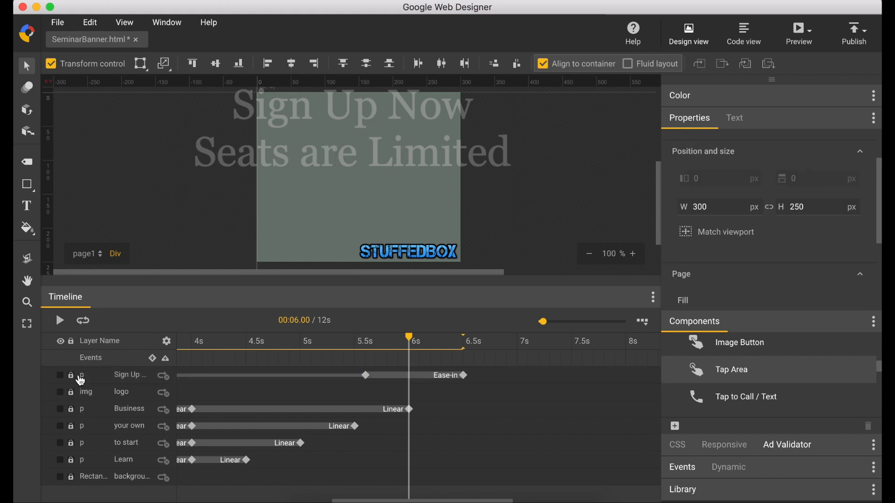
Draw a rounded rectangle filled #5c5d5c below the headline and rename its layer 'box'.
left_click(26, 184)
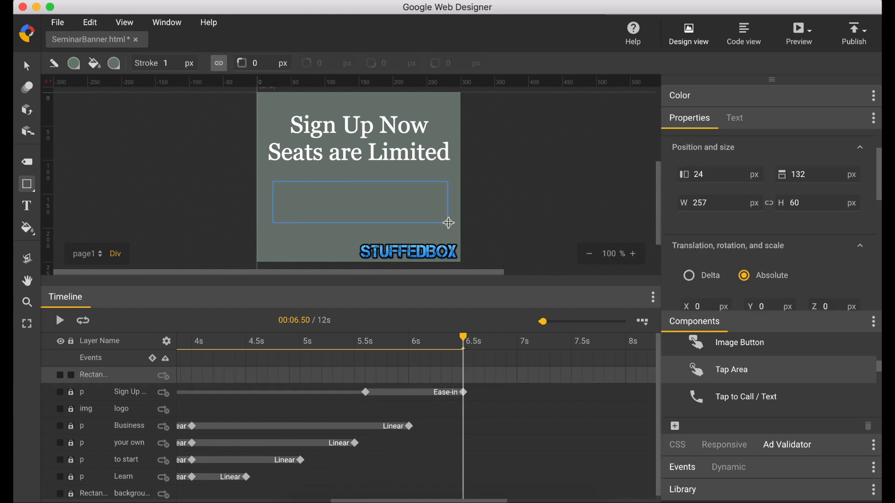
mouse_move(808, 226)
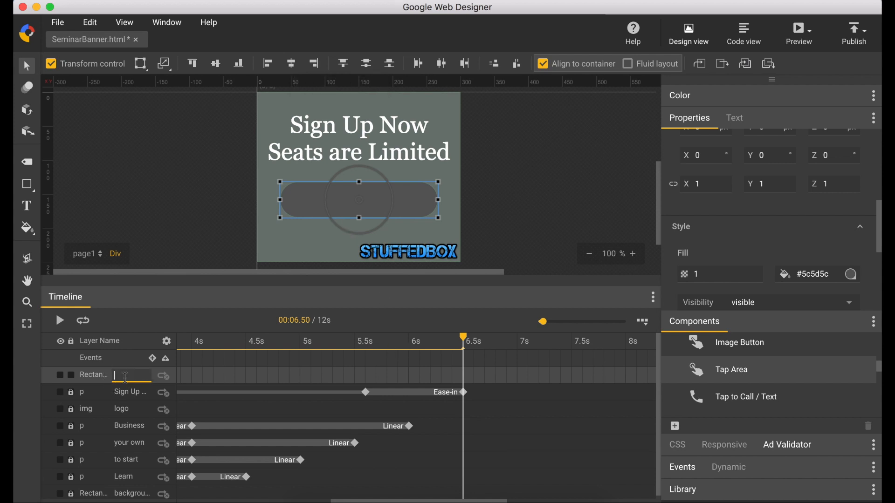
type("b")
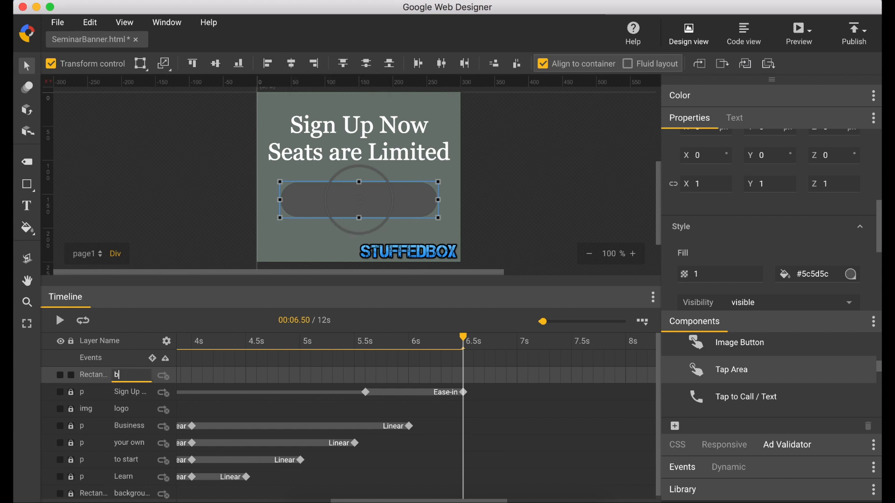
type("ox")
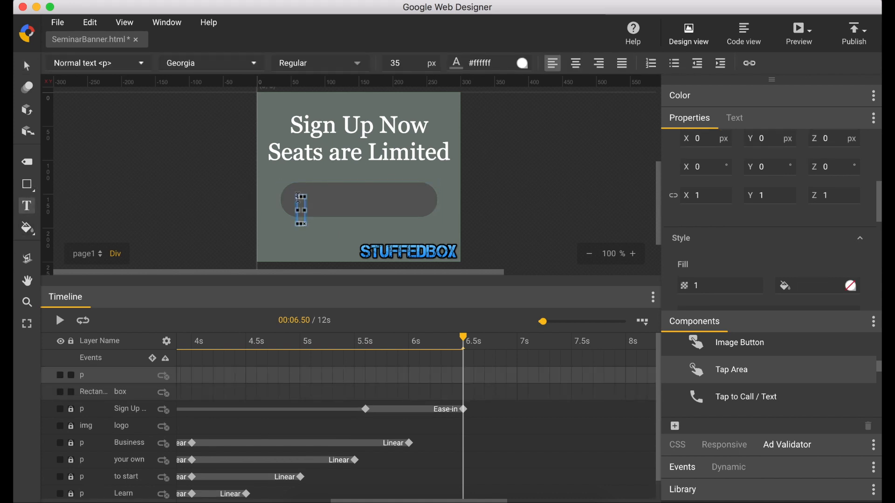
Add a white 25 px 'get your tickets here' label and centre it on the grey button.
type("get your tickets here")
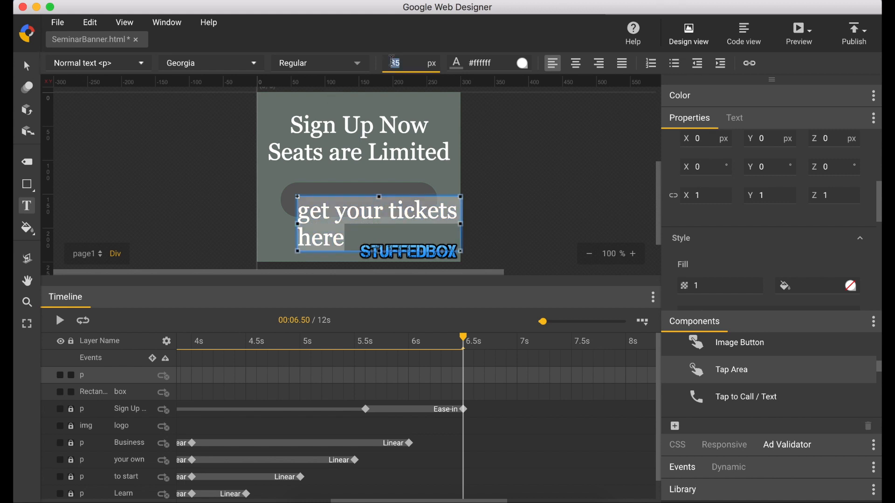
type("25")
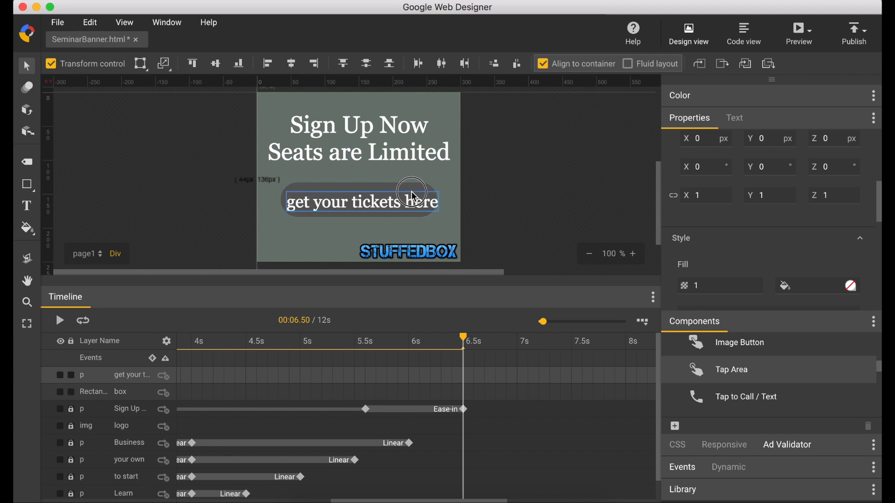
left_click_drag(411, 192, 409, 189)
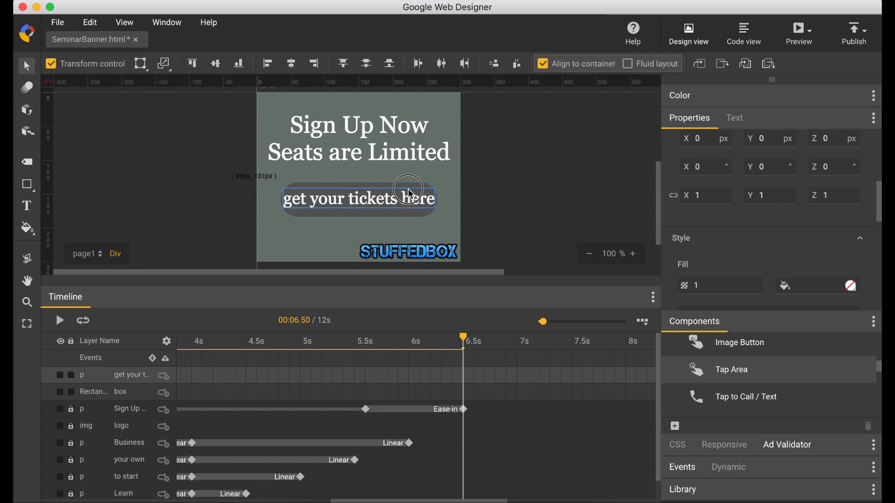
double_click(358, 199)
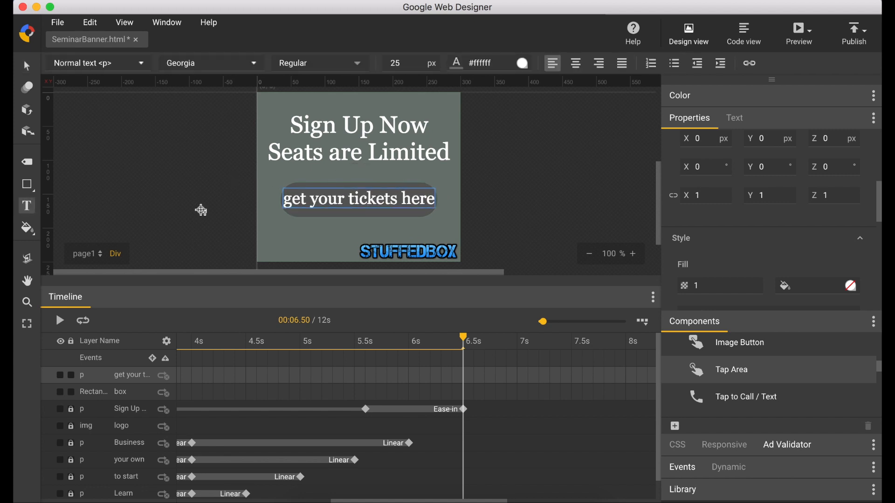
left_click(358, 199)
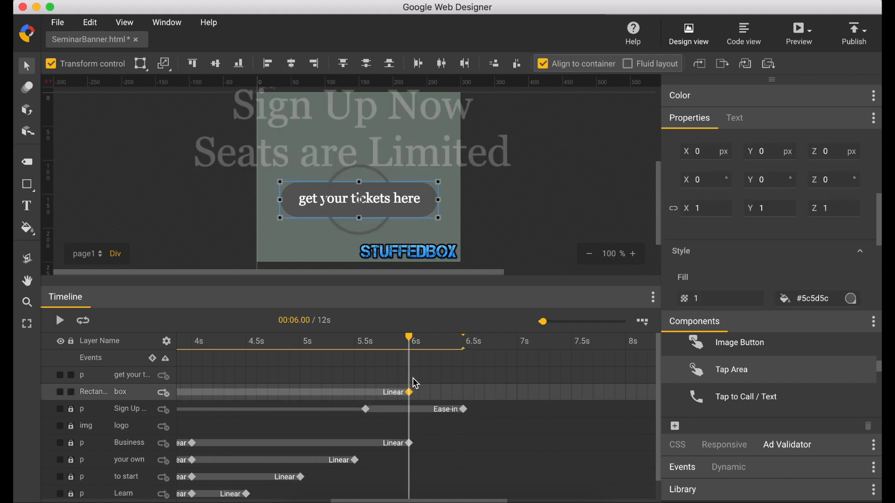
Keyframe the button and label at 6s and 6.5s, starting at scale 2 and opacity 0.
right_click(410, 393)
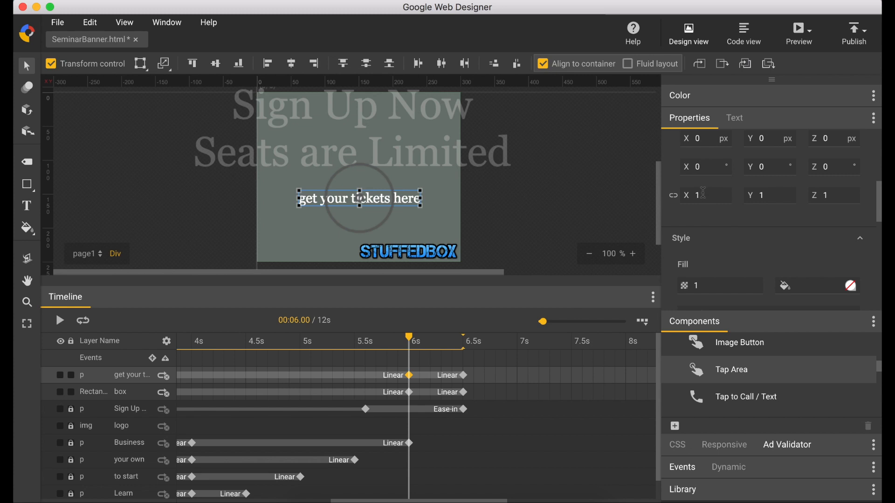
type("2")
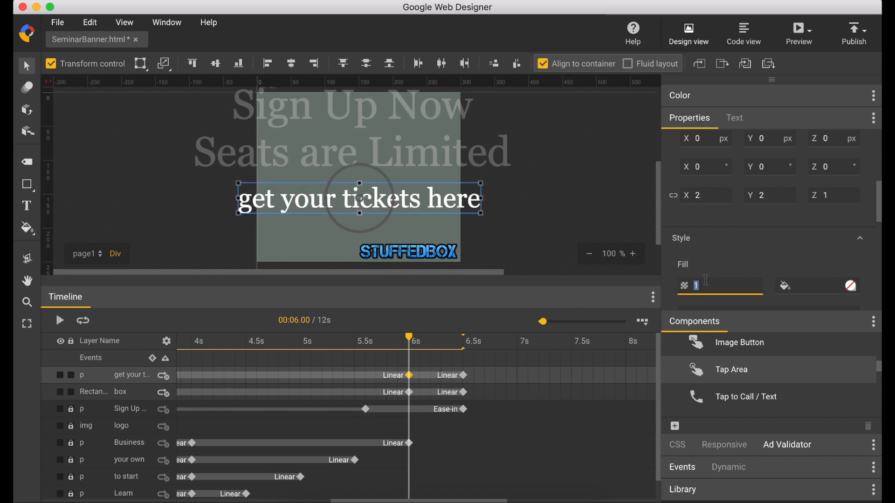
type("0.6")
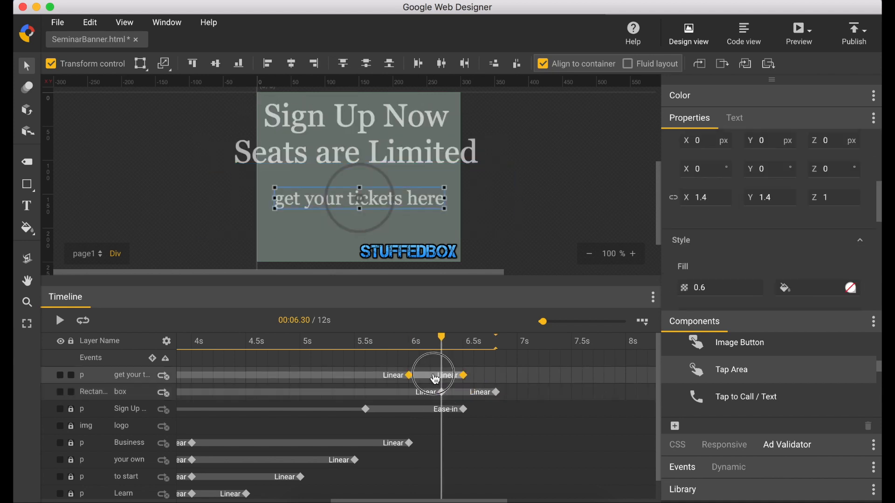
Apply Ease-in to the button and label grow-in spans and shift them slightly later.
right_click(464, 393)
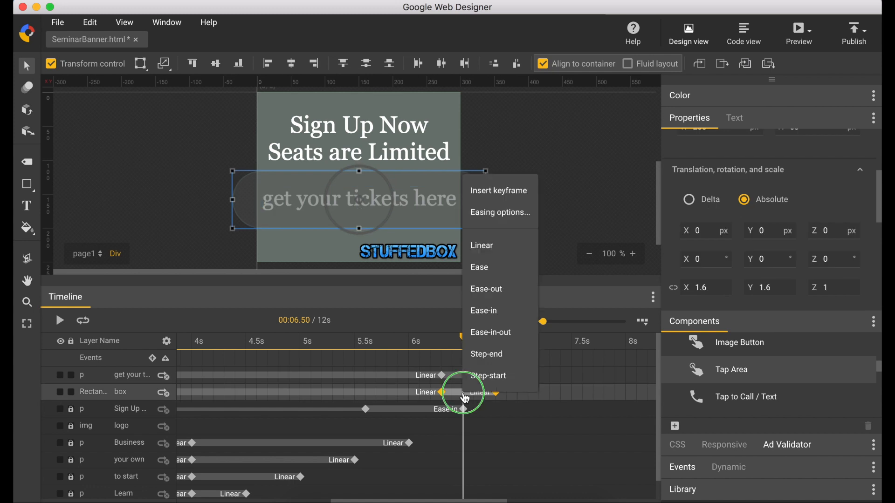
mouse_move(479, 268)
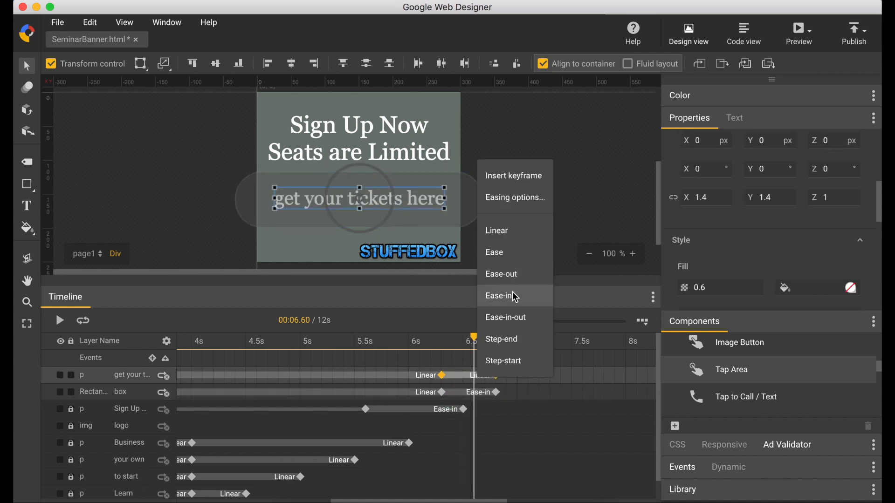
left_click(500, 295)
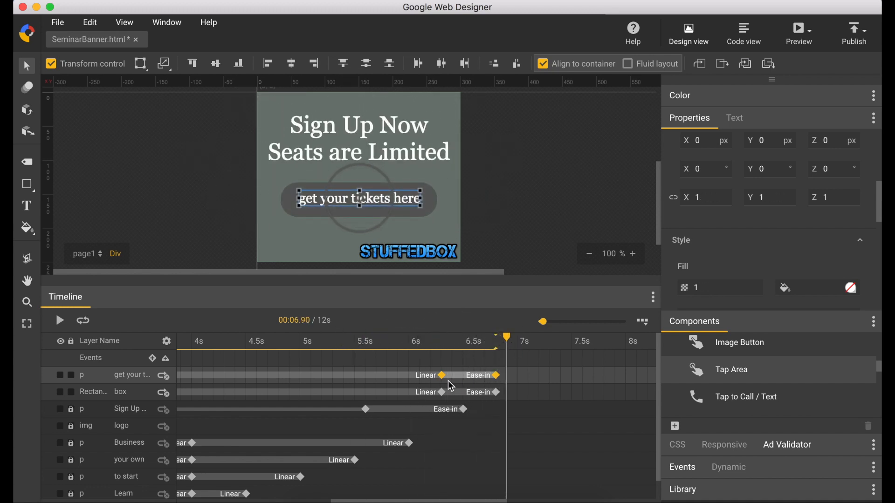
scroll("left", 3)
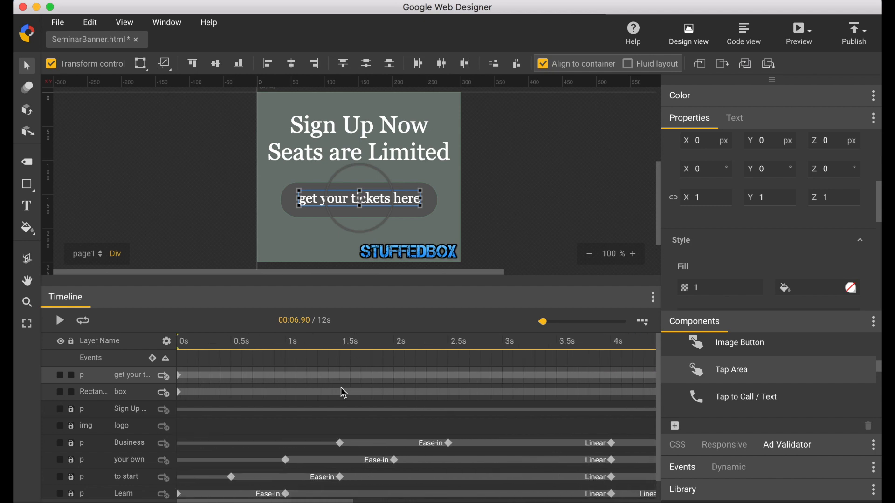
right_click(180, 374)
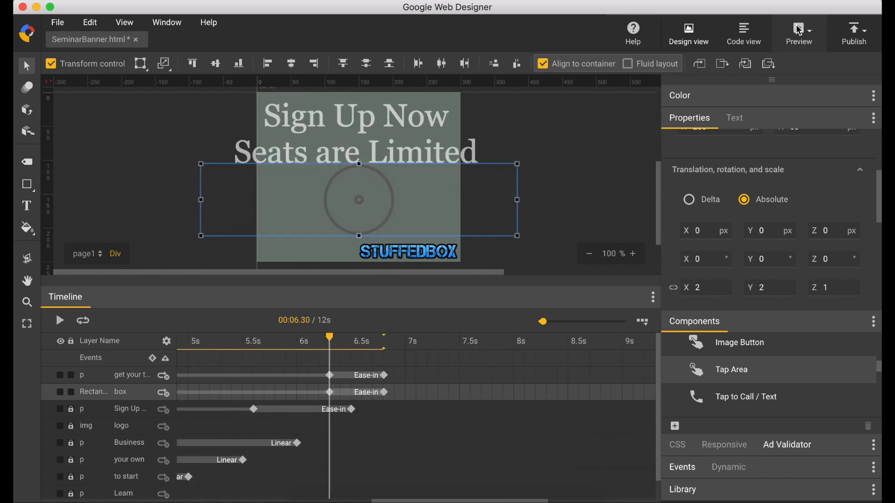
left_click(799, 34)
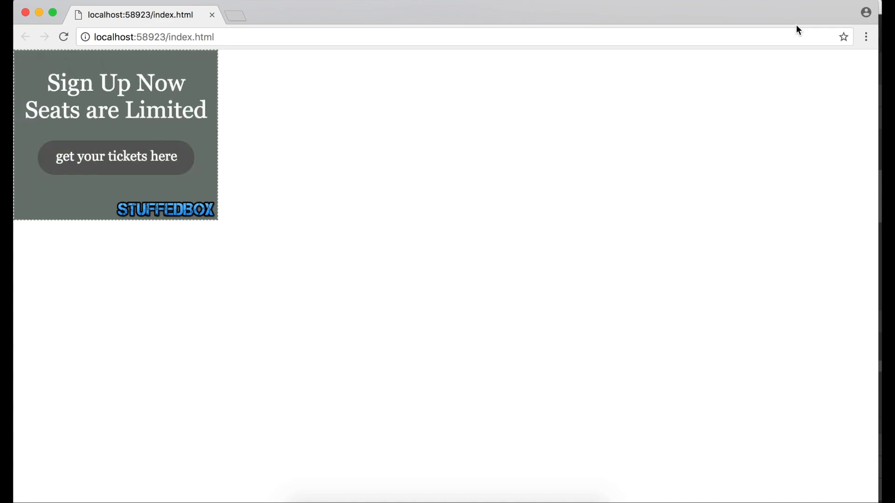
mouse_move(96, 176)
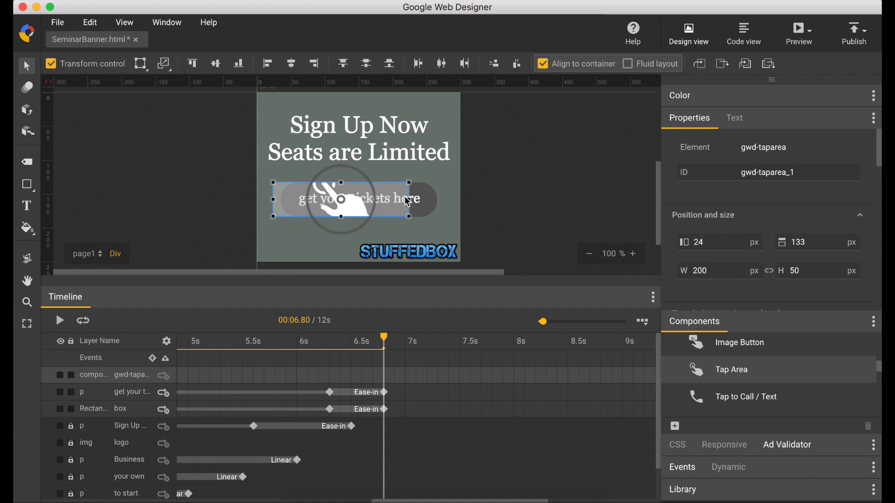
Stretch the tap area to 250 px wide so it covers the whole ticket button.
left_click_drag(403, 199, 444, 200)
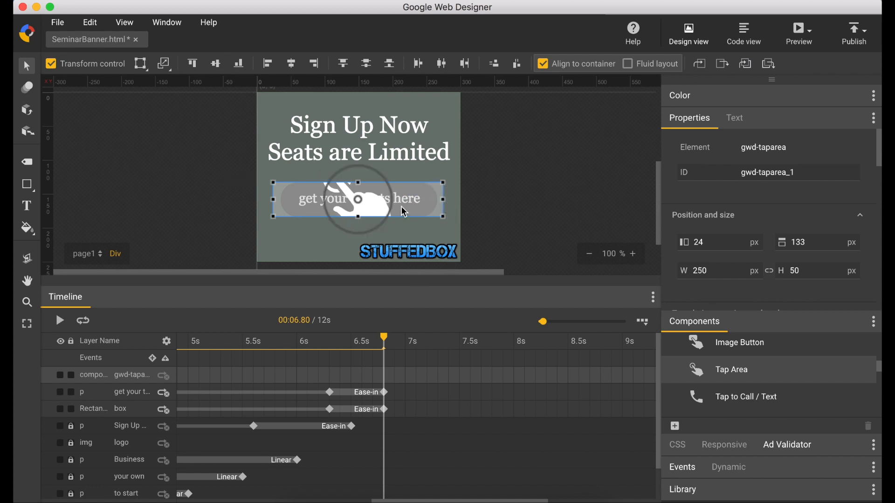
right_click(357, 199)
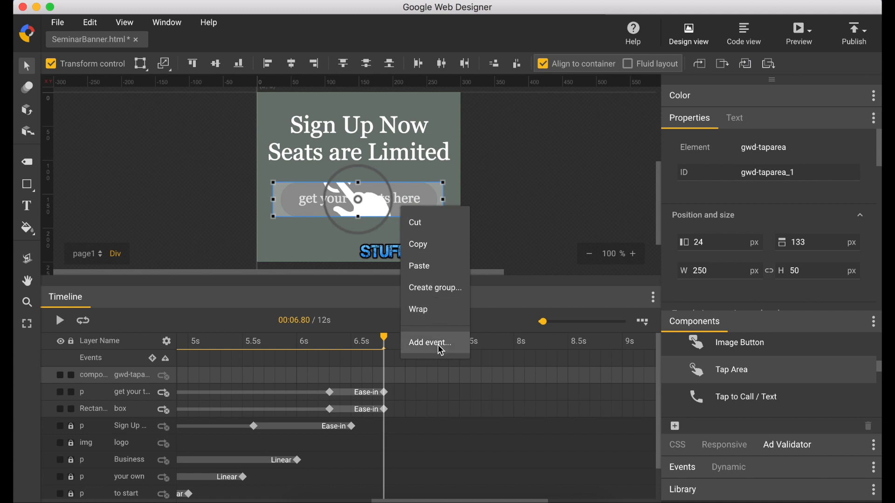
Add a mouseover event on gwd-taparea_1 that sets the box's CSS to background: black.
left_click(429, 343)
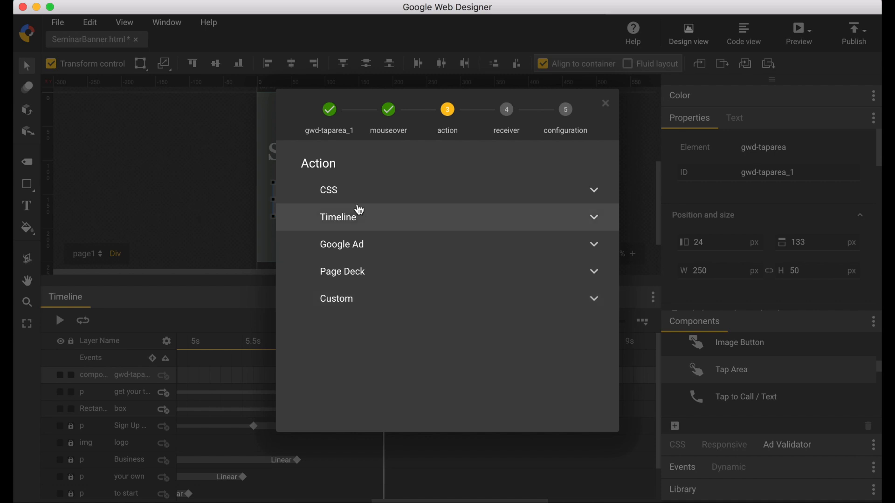
left_click(328, 190)
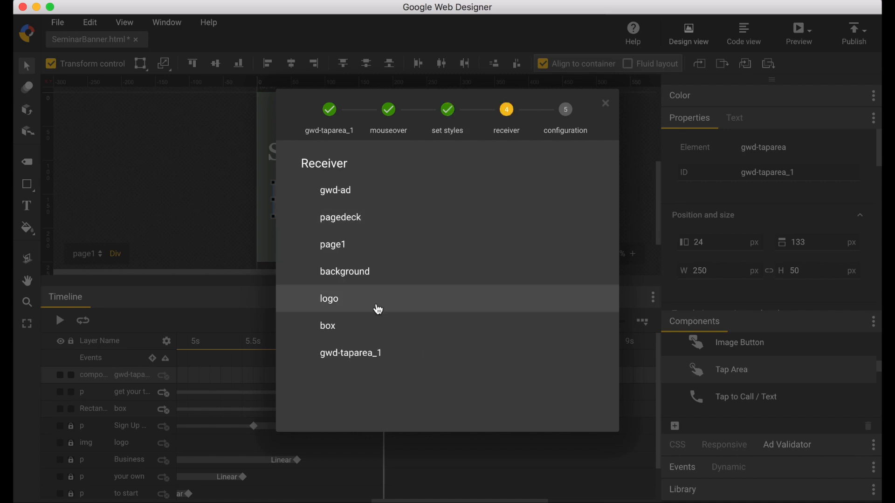
left_click(327, 325)
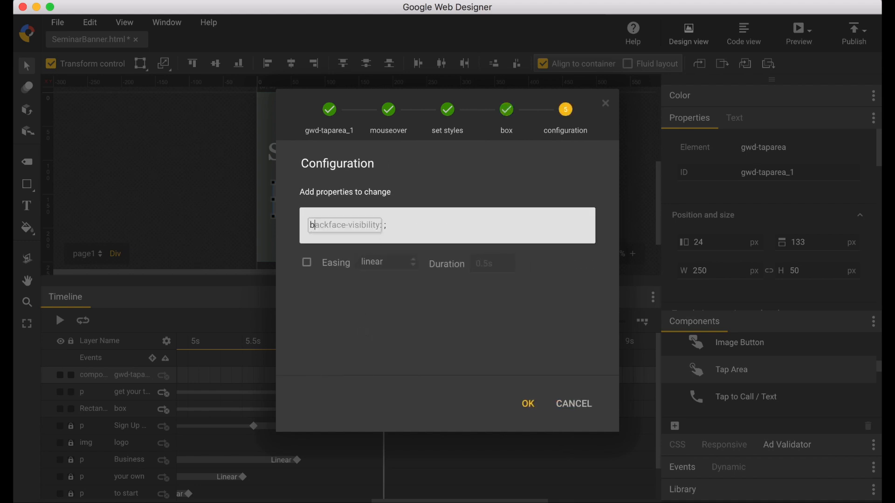
type("background")
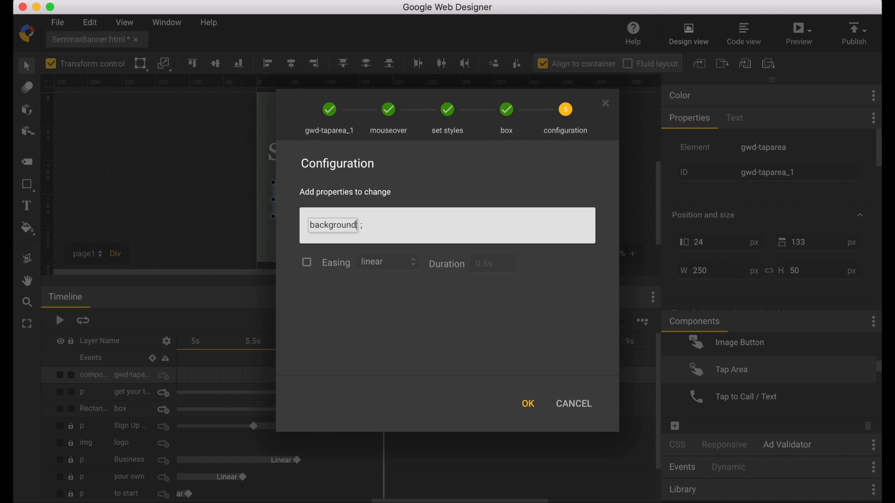
type("black")
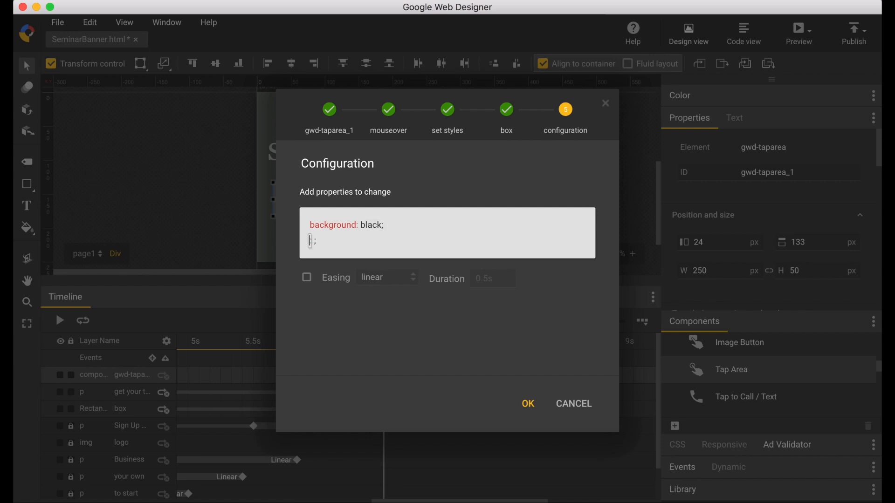
left_click(526, 403)
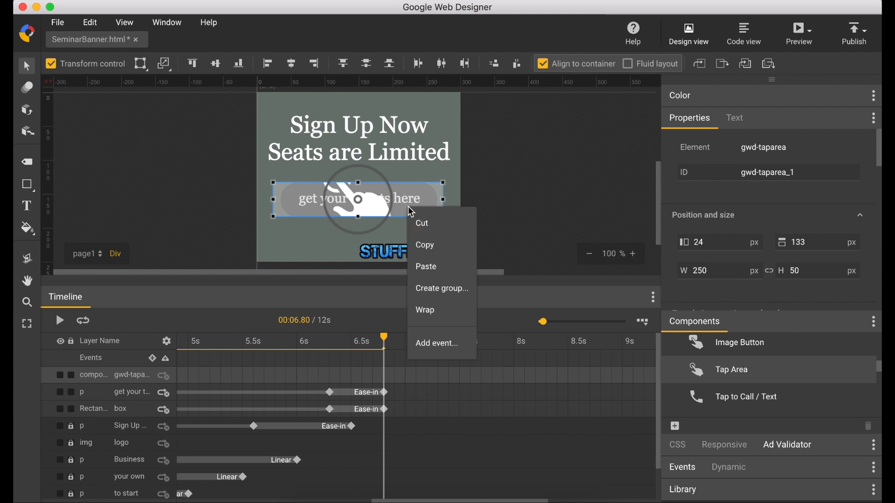
Add a mouseout event on the tap area resetting the box's CSS to background: 5c5d5c.
left_click(438, 343)
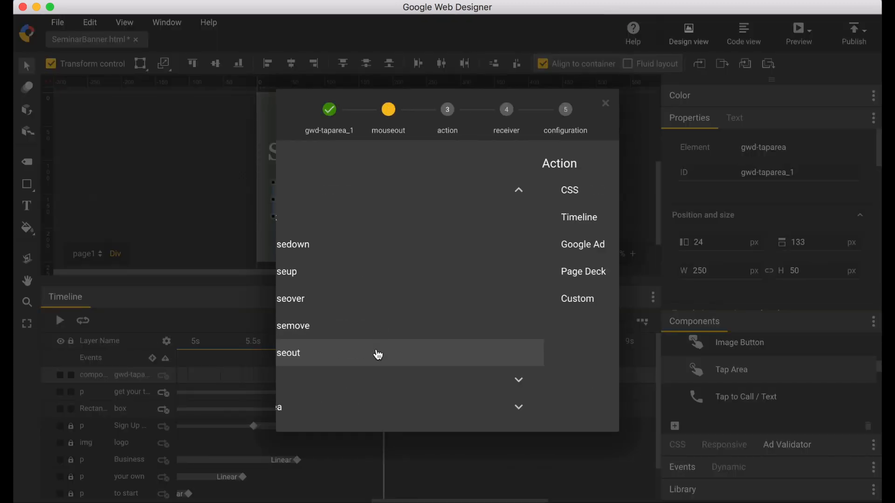
left_click(288, 353)
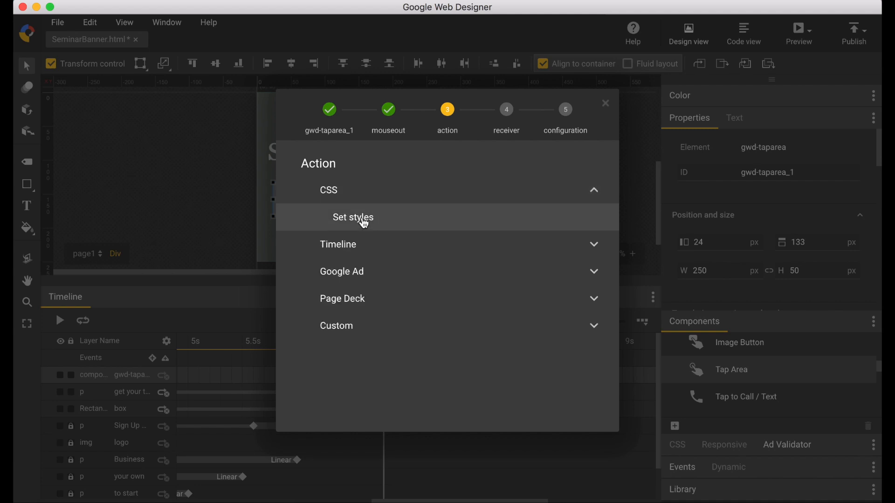
left_click(352, 217)
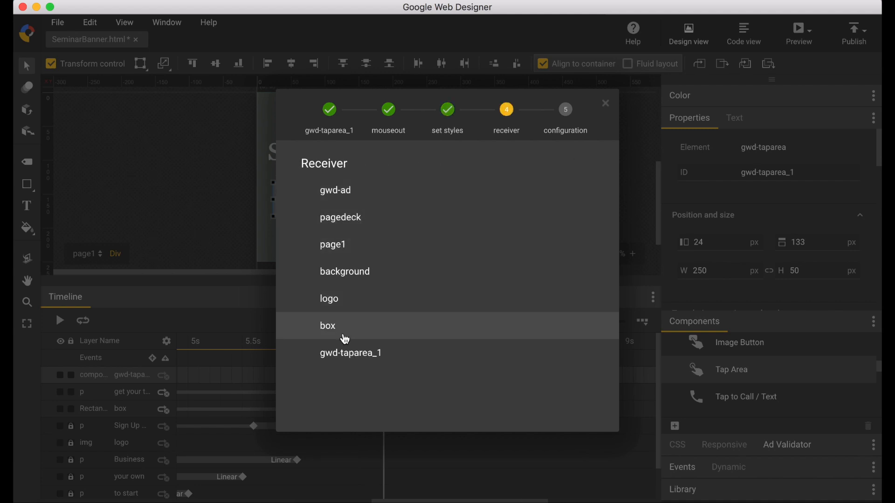
left_click(327, 326)
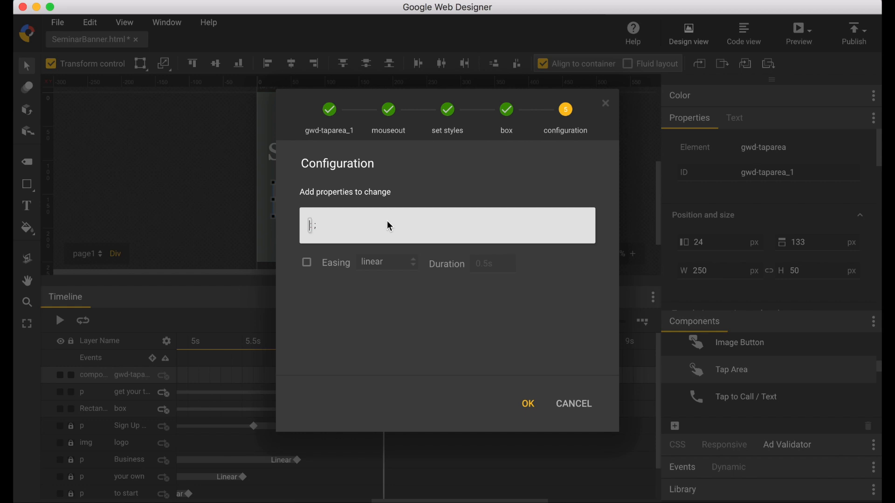
type("background")
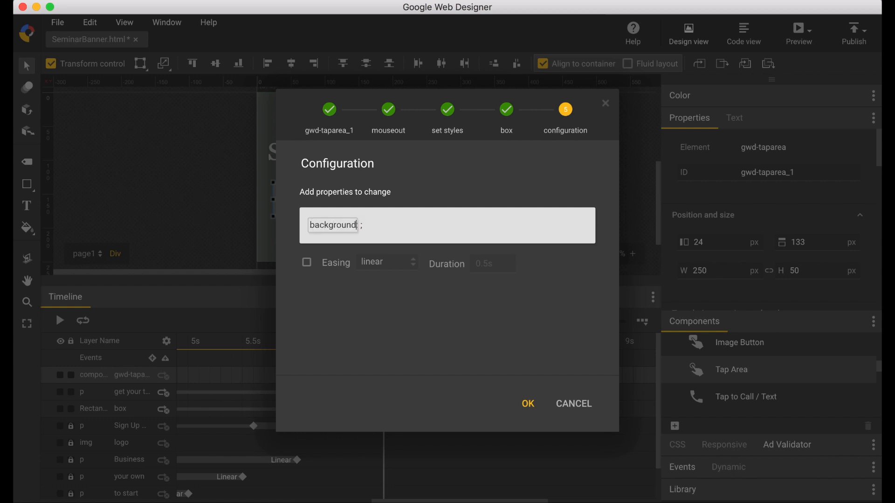
type("5c5d5c")
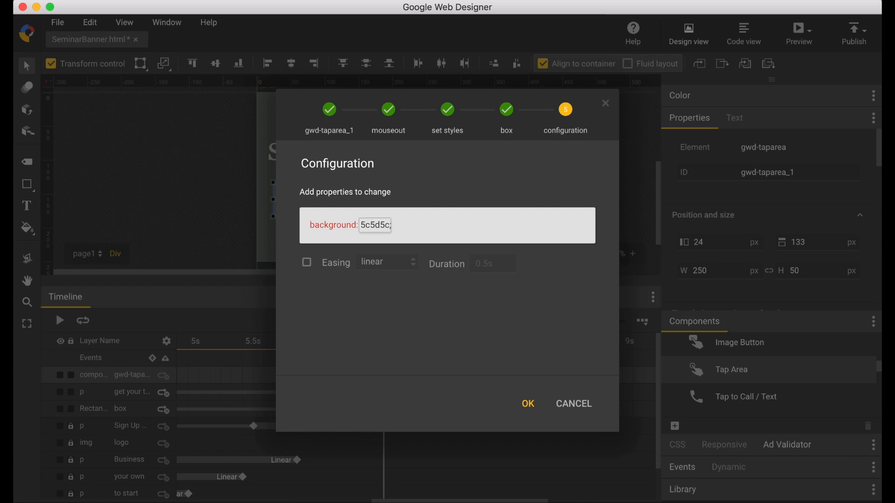
left_click(526, 404)
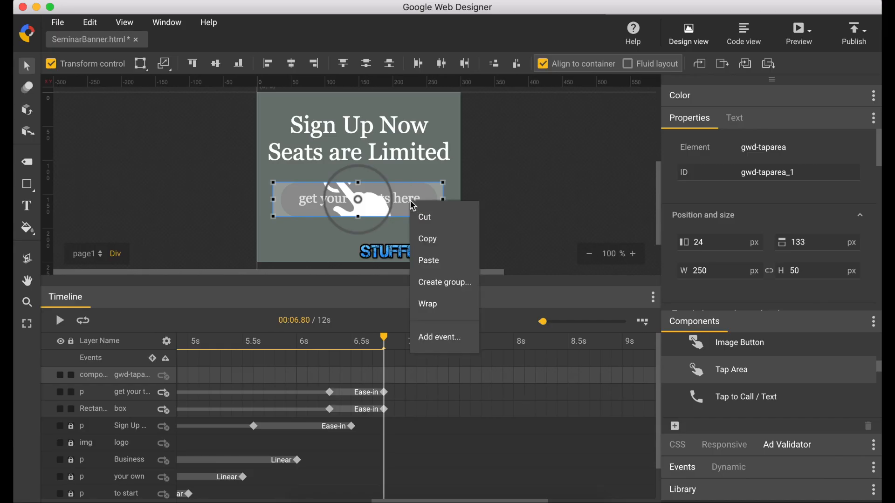
left_click(440, 336)
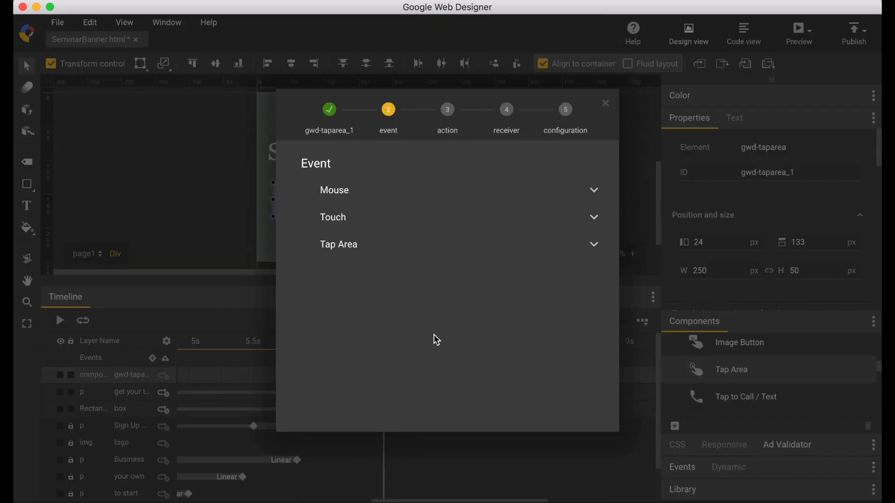
left_click(339, 244)
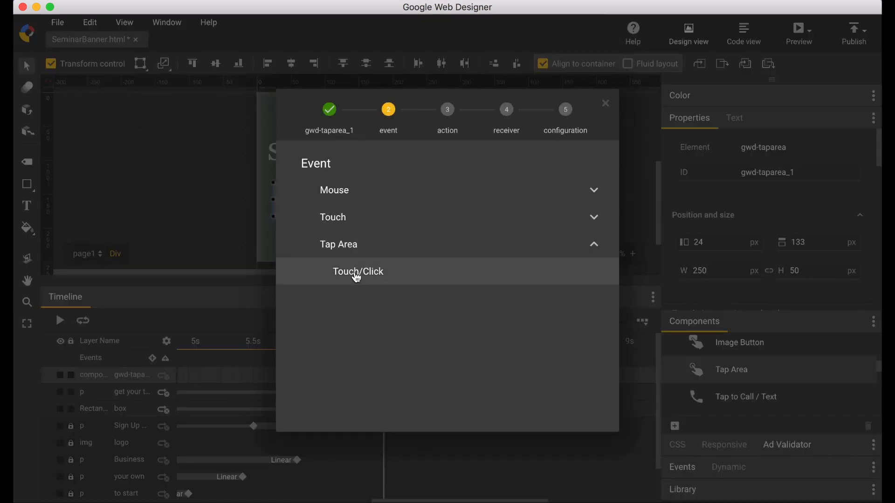
left_click(358, 271)
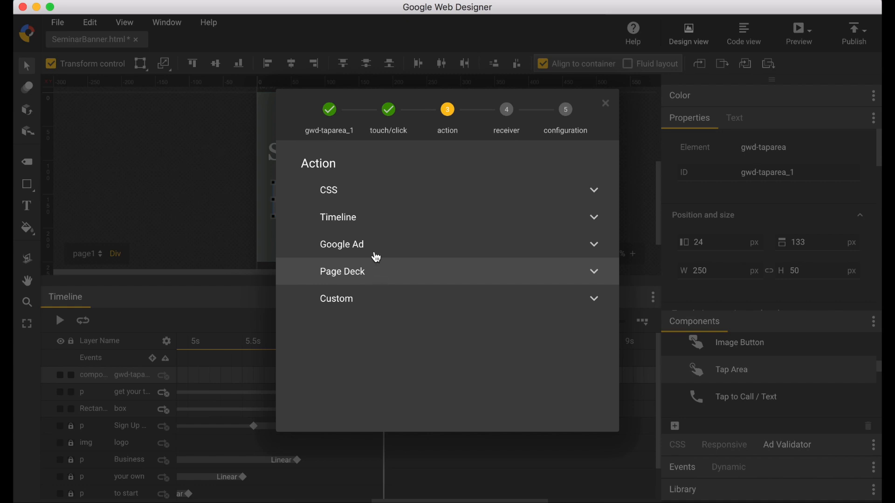
left_click(341, 244)
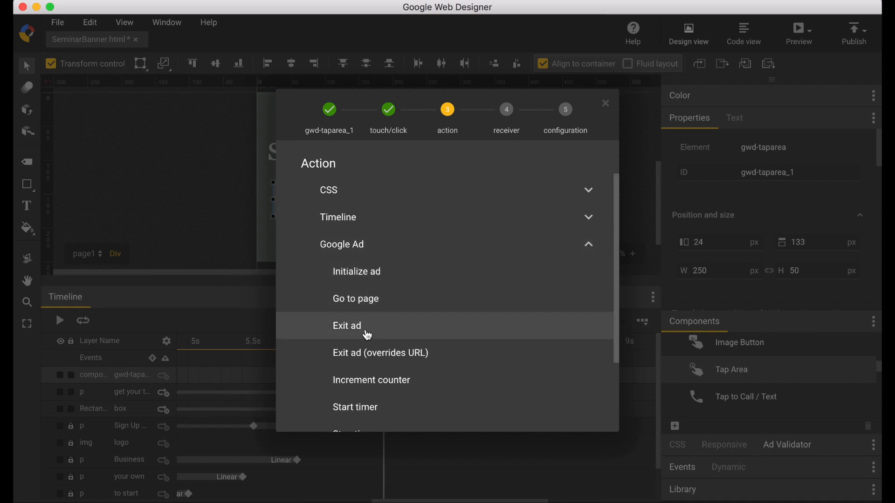
left_click(347, 326)
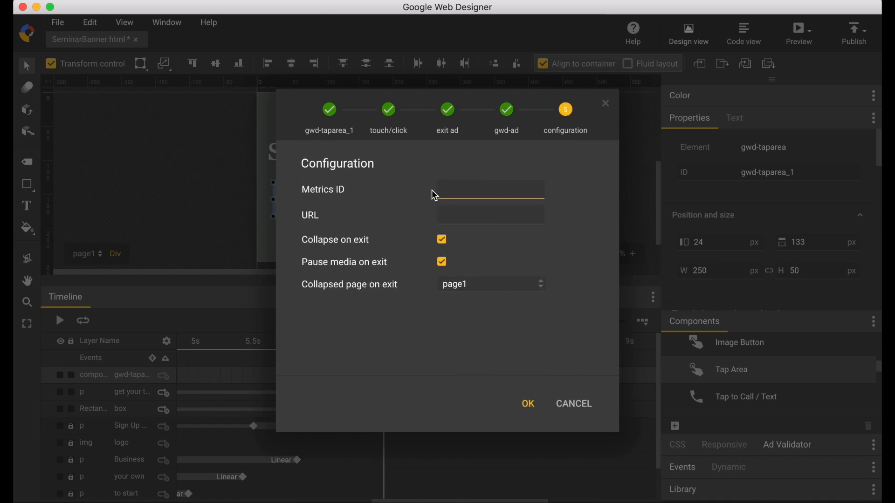
type("https://www")
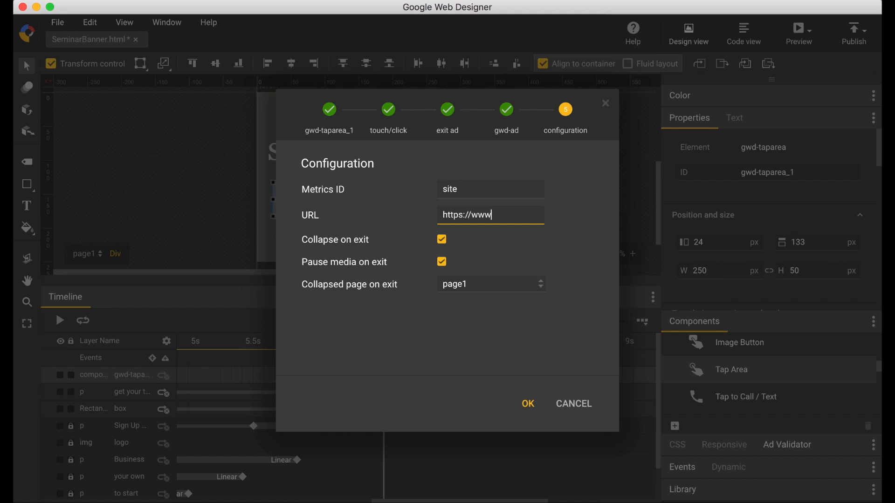
type(".google.com")
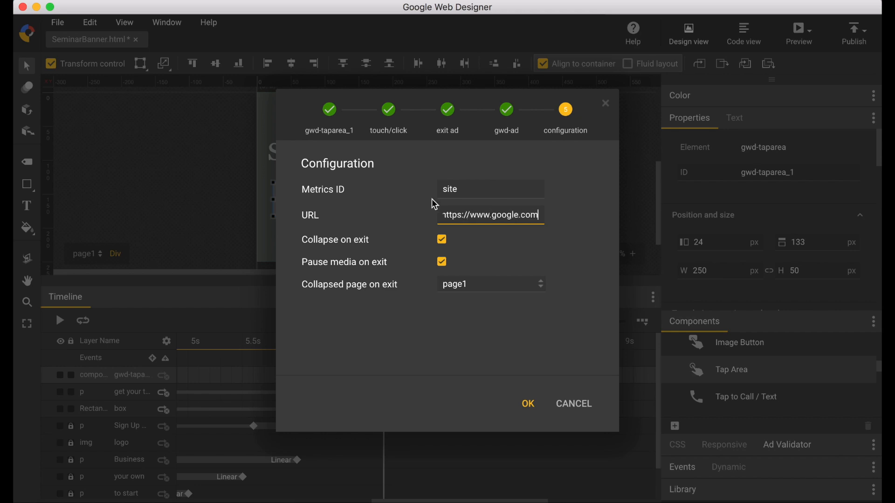
left_click(526, 404)
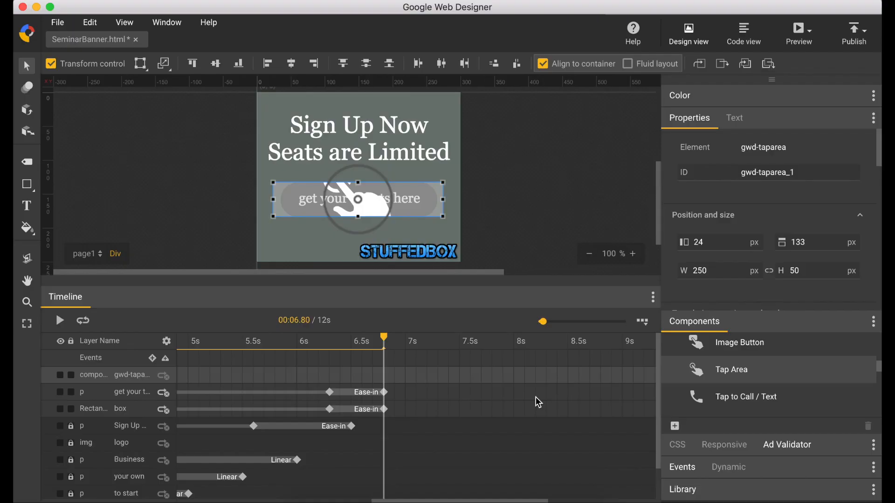
mouse_move(748, 336)
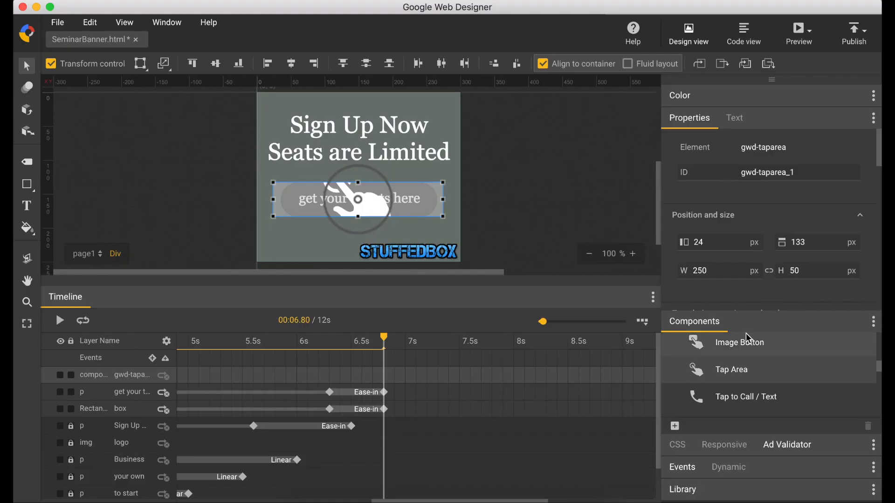
Preview the banner in Chrome, confirm the button opens Google and darkens on hover, then close the Google tab.
left_click(798, 32)
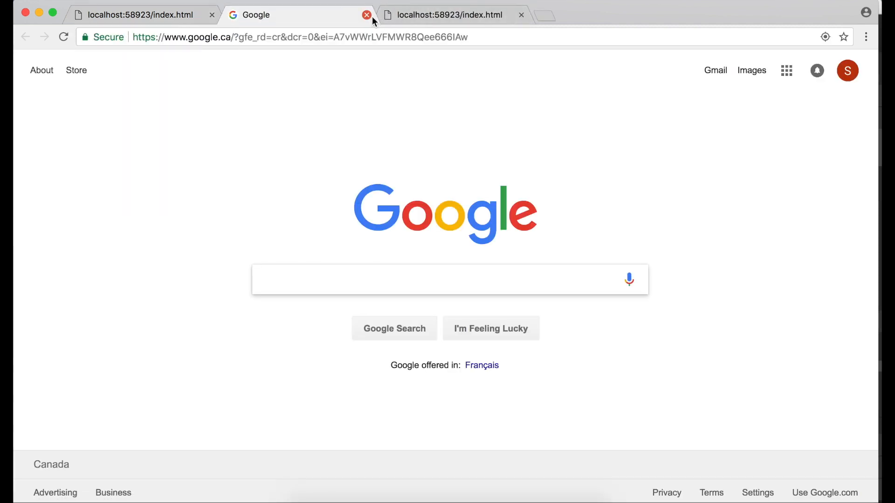
left_click(366, 14)
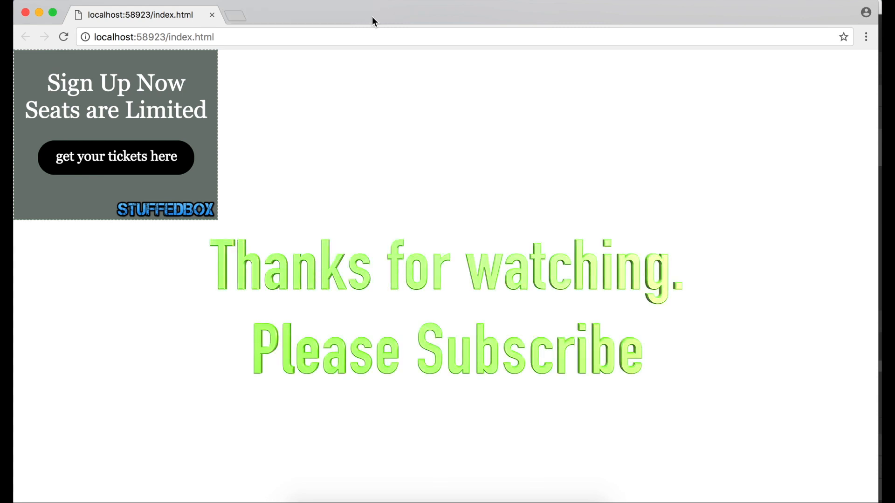